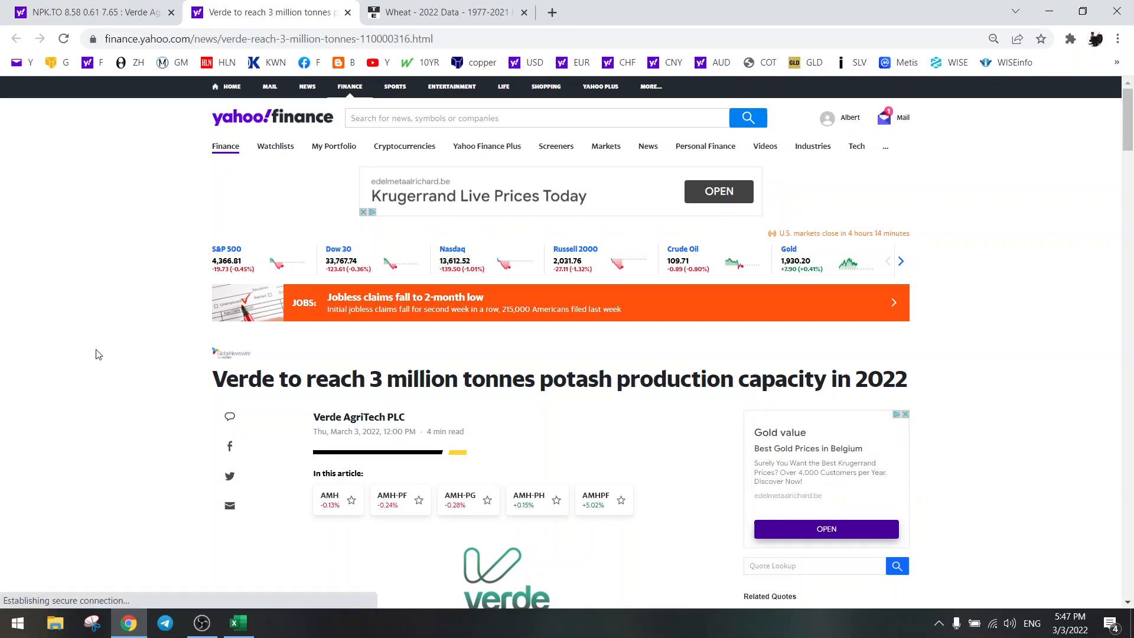
Step: Check one month of NPK.TO price history on the quote page, then return to the article
left_click(86, 12)
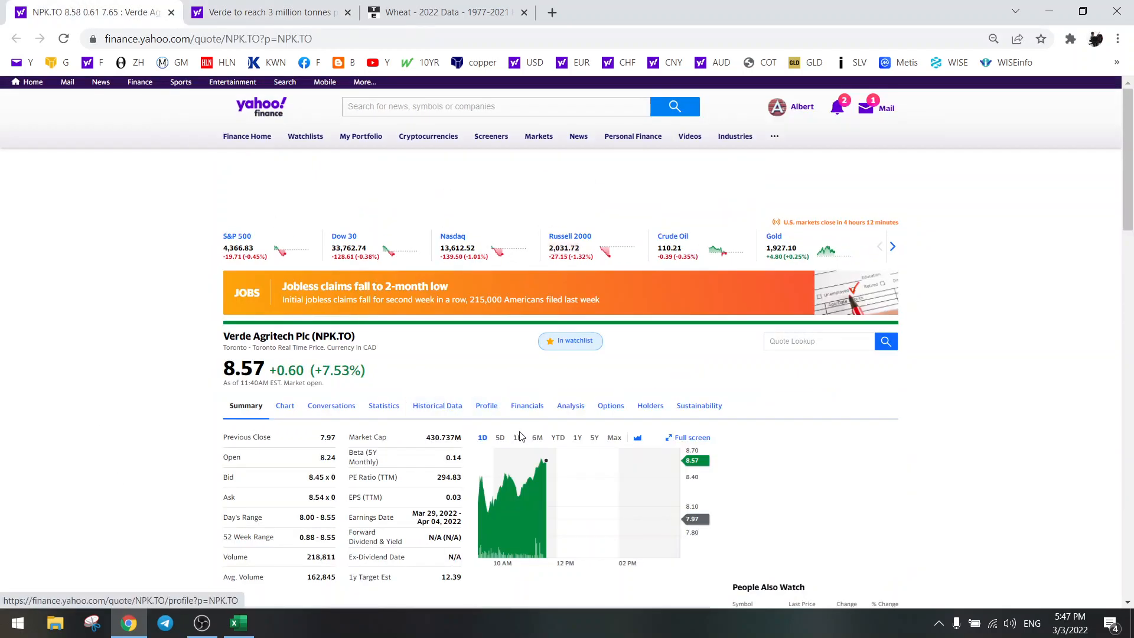
left_click(518, 437)
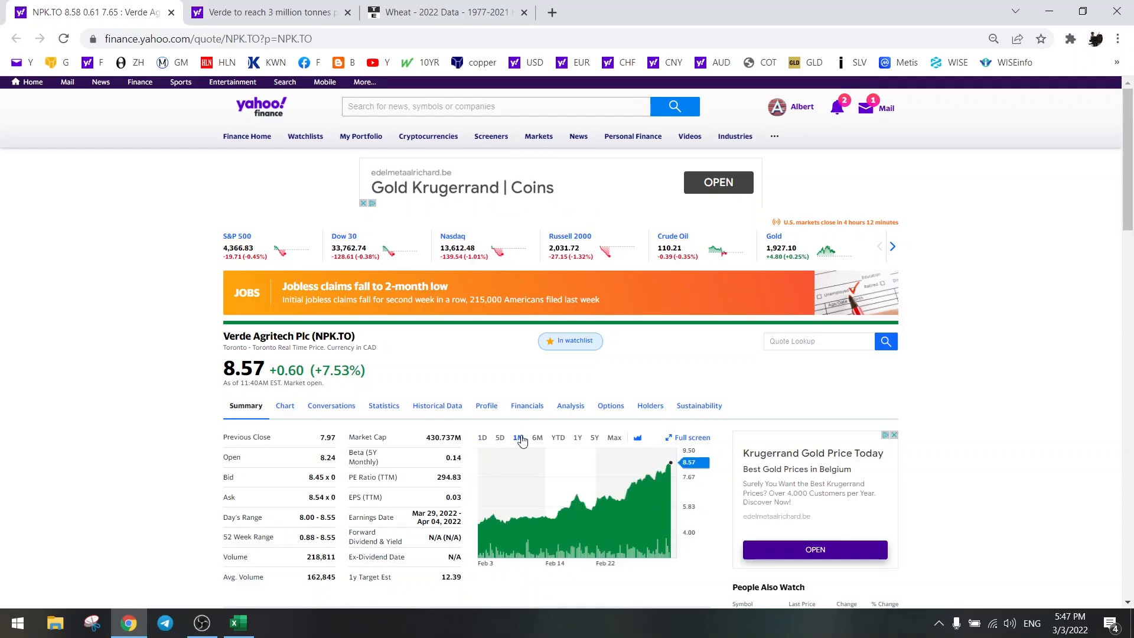
left_click(272, 12)
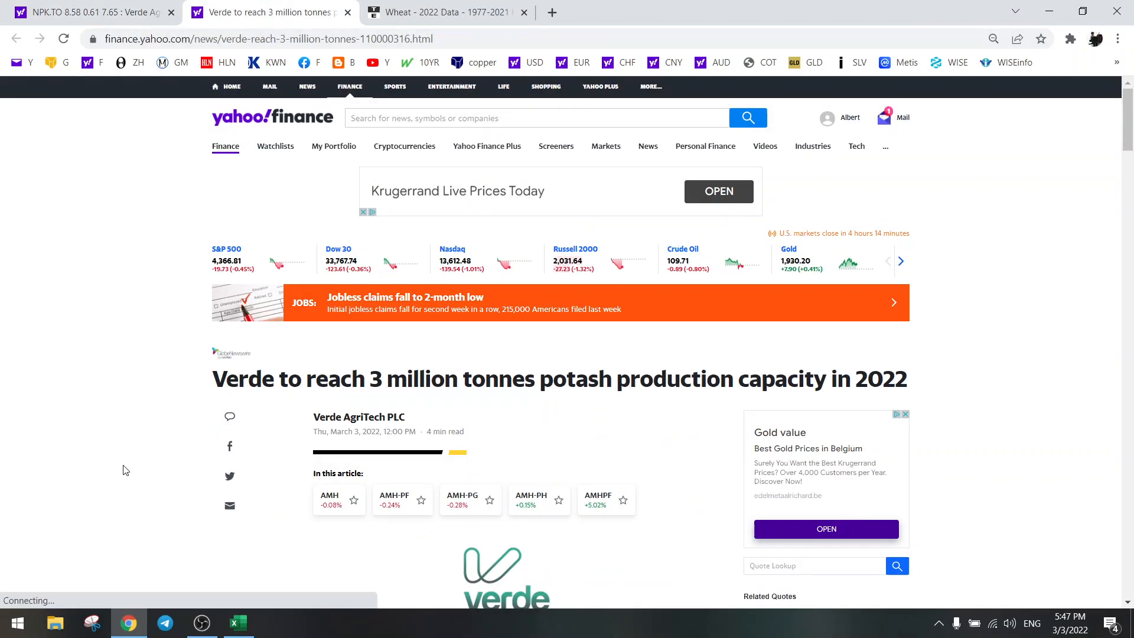
Step: Read the article headline about Verde, highlighting the company name
scroll("down", 3)
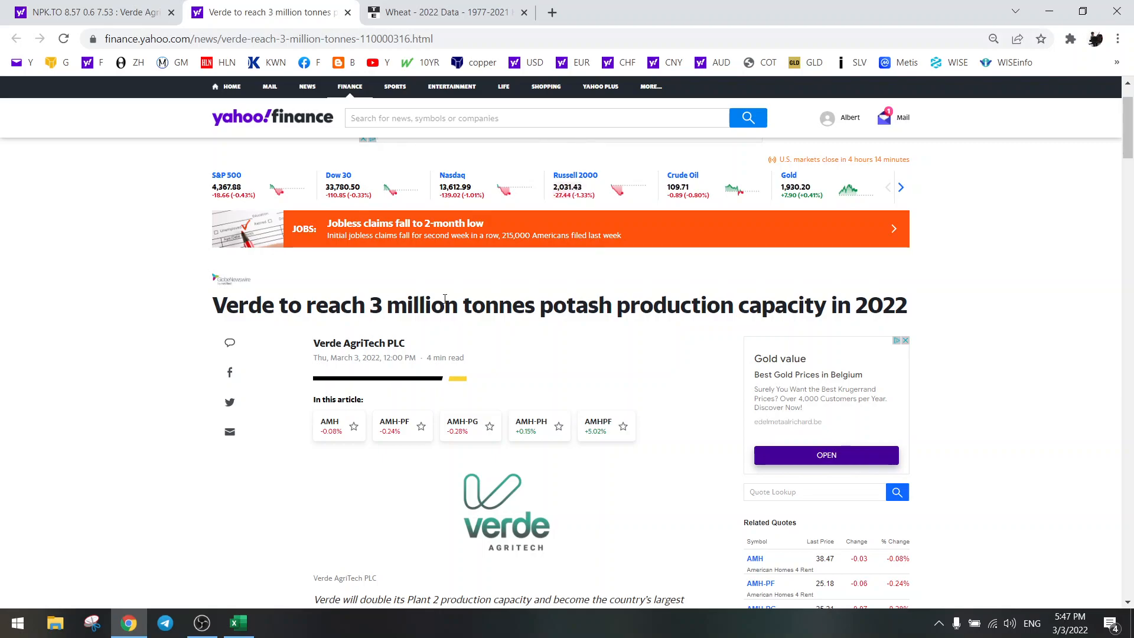
double_click(880, 304)
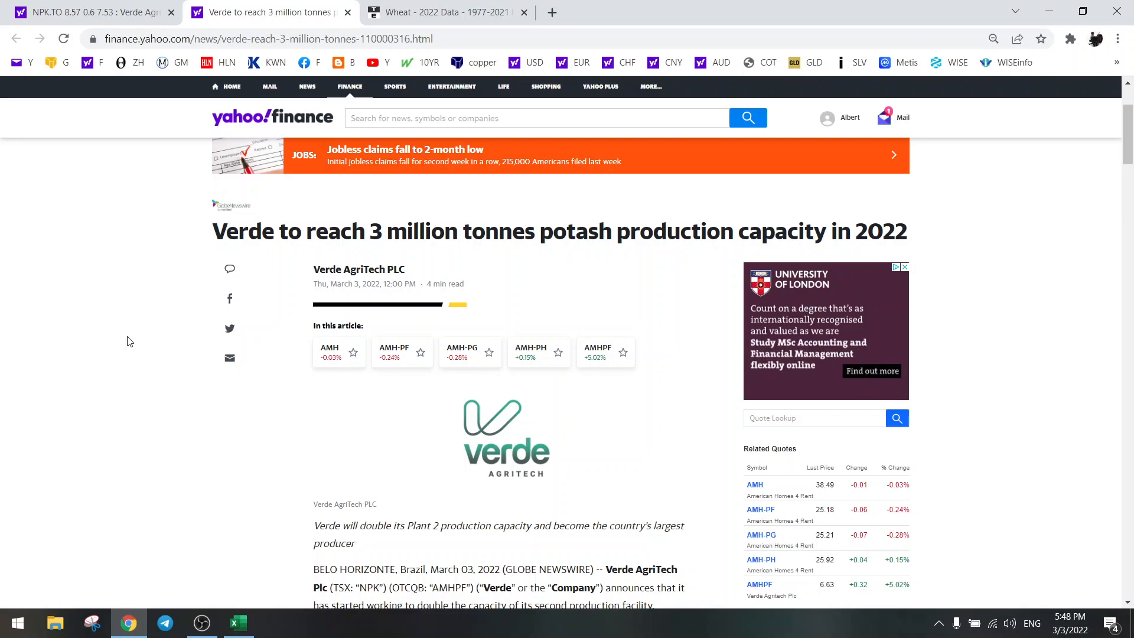
left_click(905, 267)
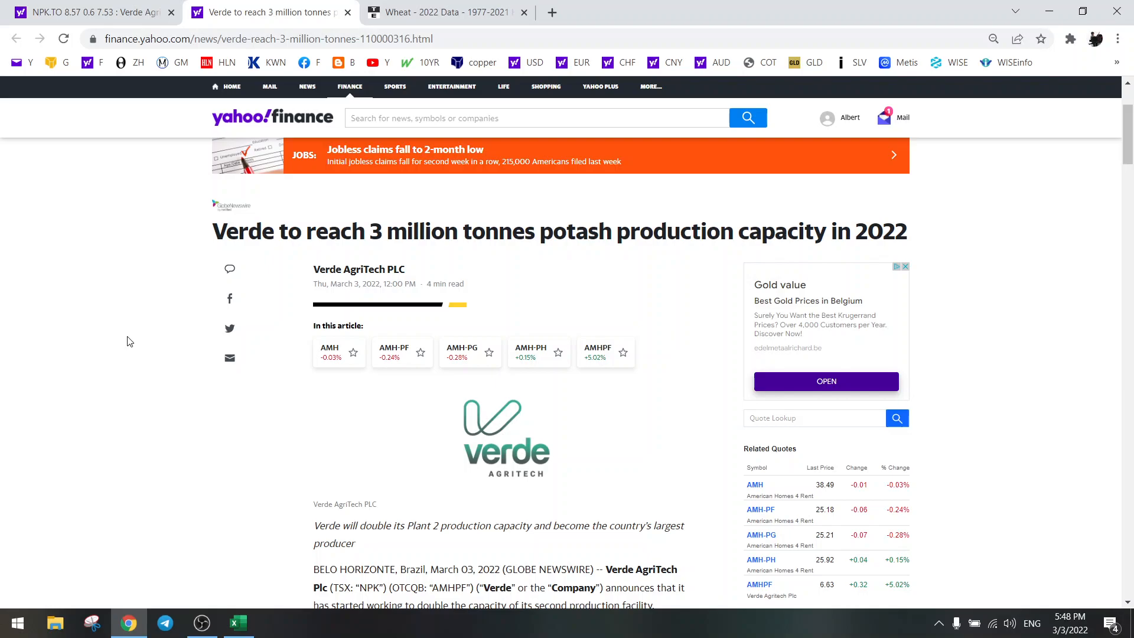
double_click(235, 231)
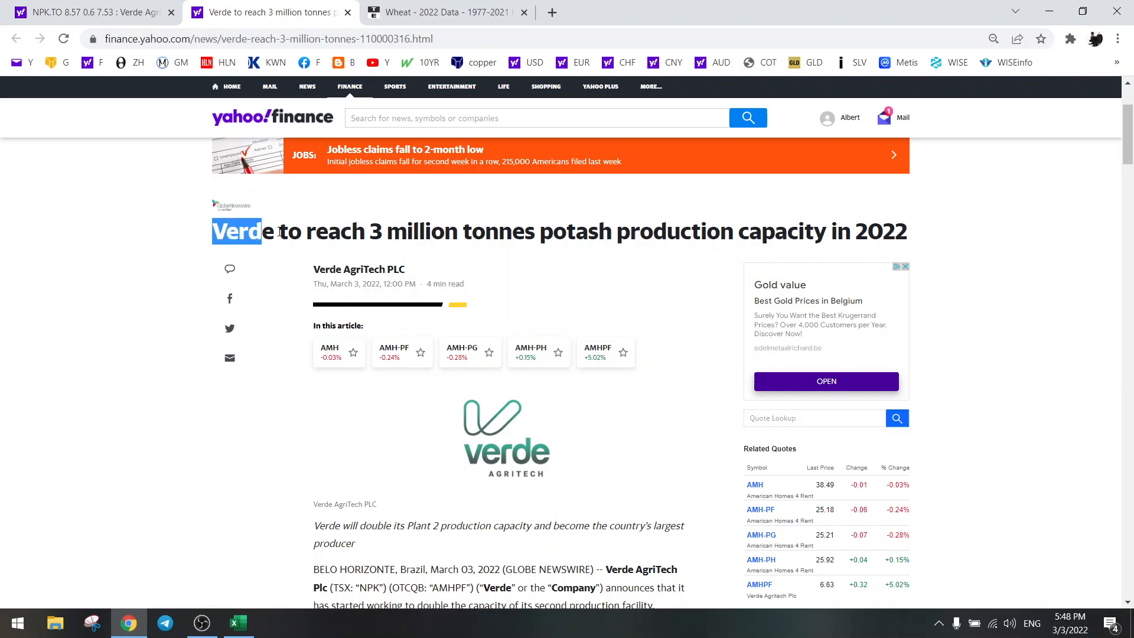
scroll("down", 3)
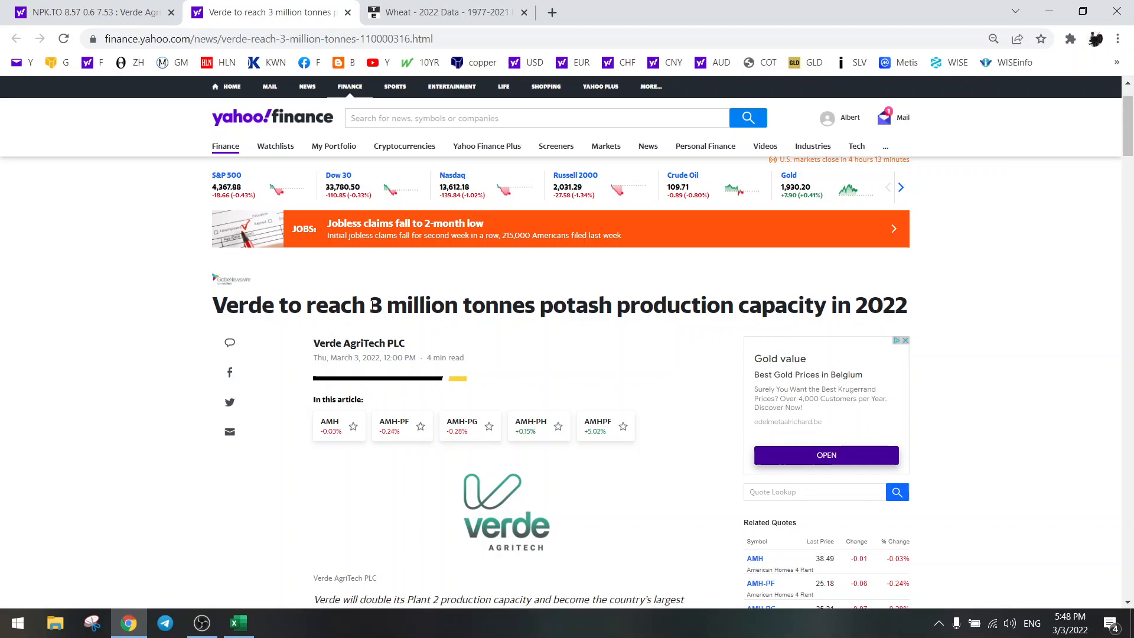
scroll("down", 3)
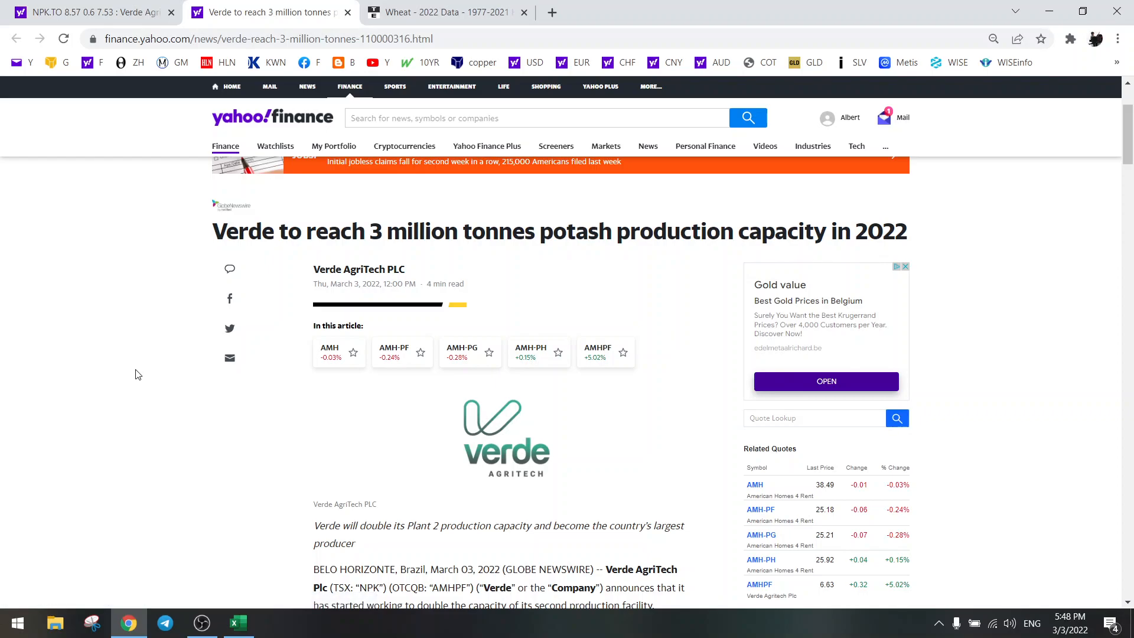
scroll("down", 3)
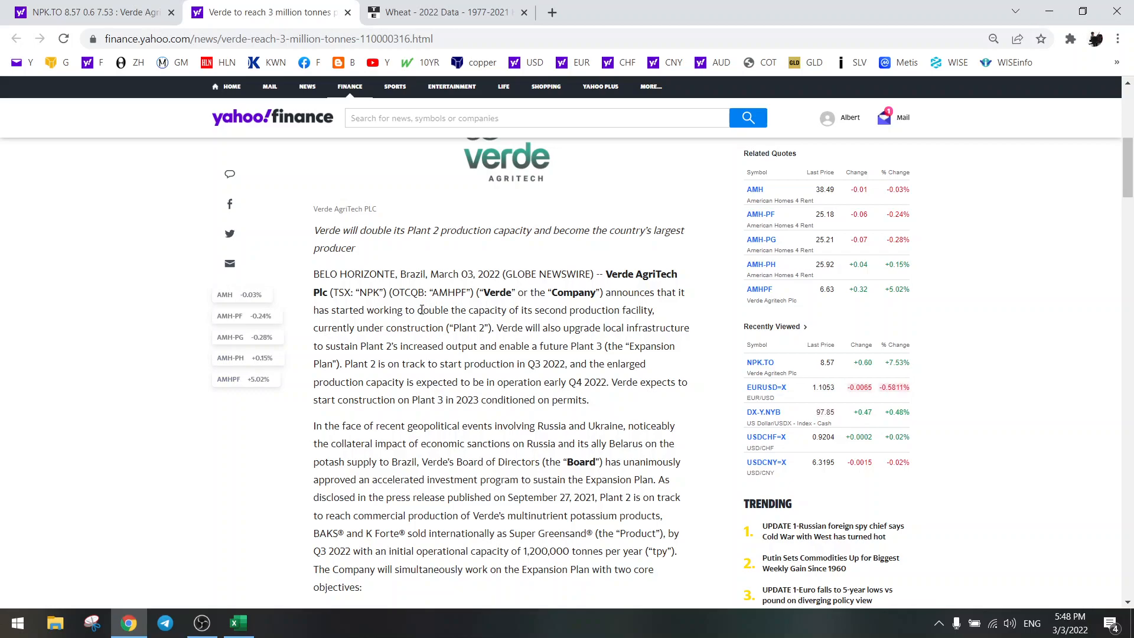
Step: Highlight the doubling-production-capacity phrase and the Plant 2 term in the expansion paragraph
left_click_drag(420, 310, 631, 310)
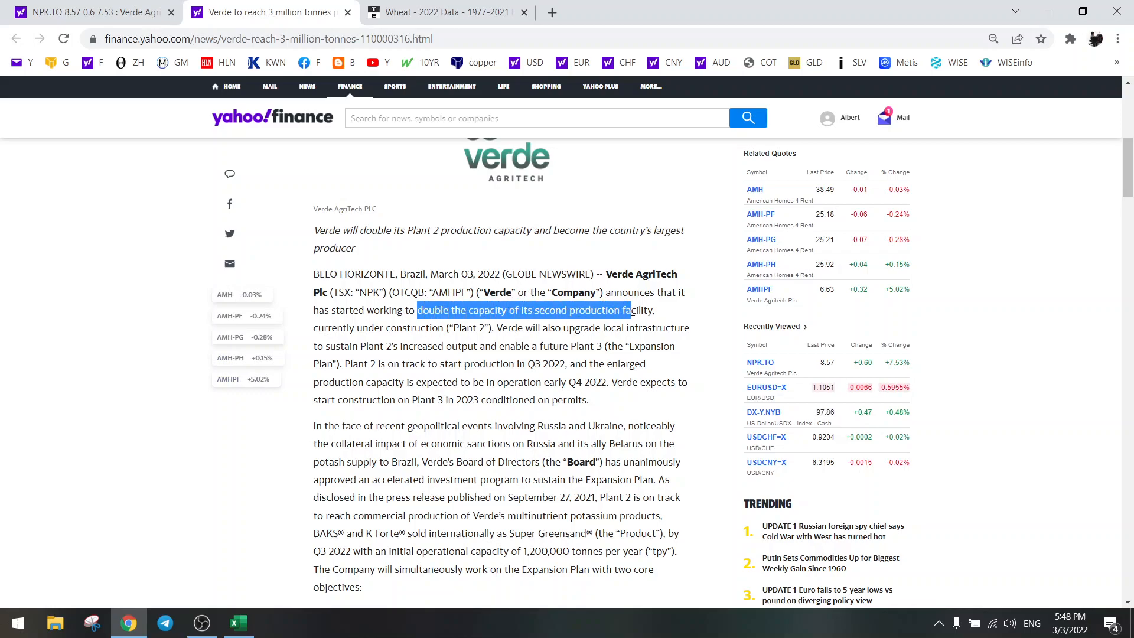
left_click(456, 340)
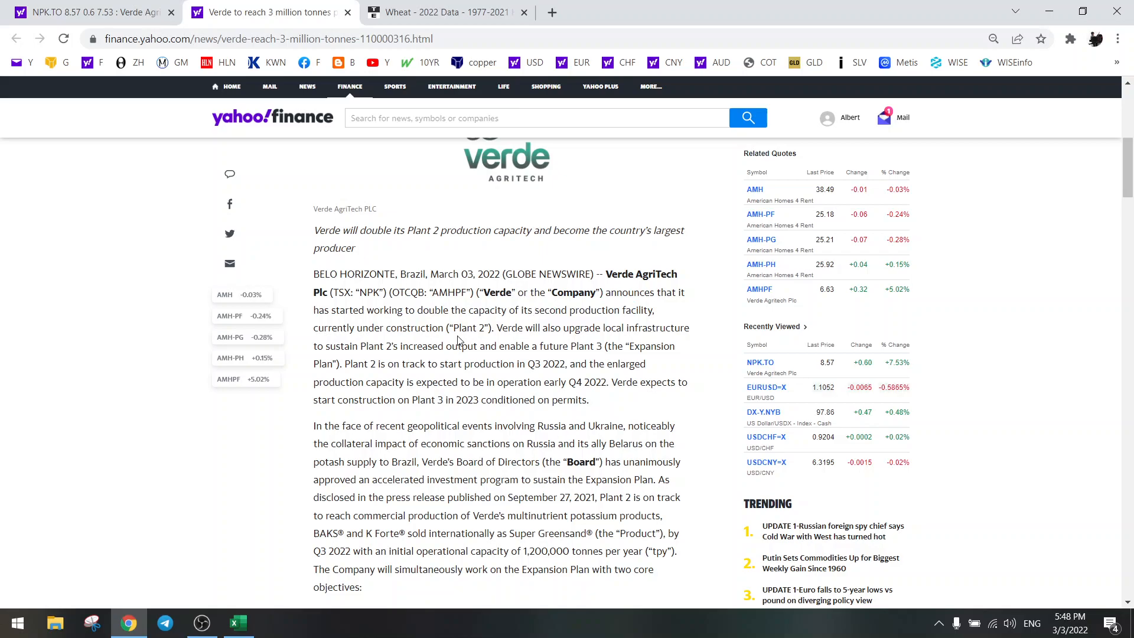
double_click(469, 327)
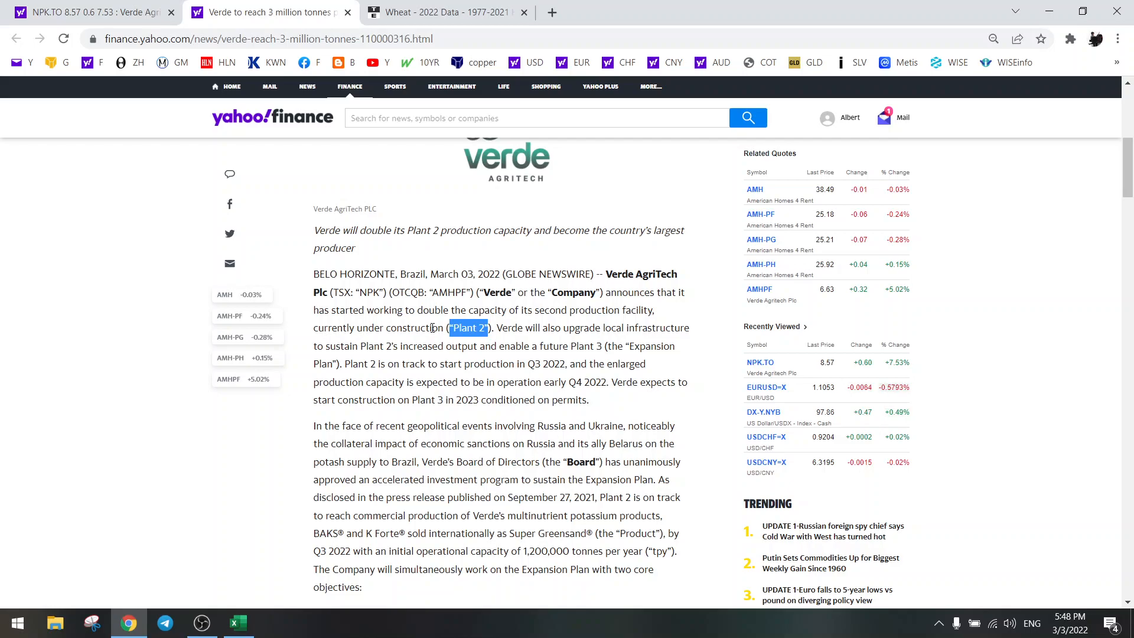
double_click(546, 364)
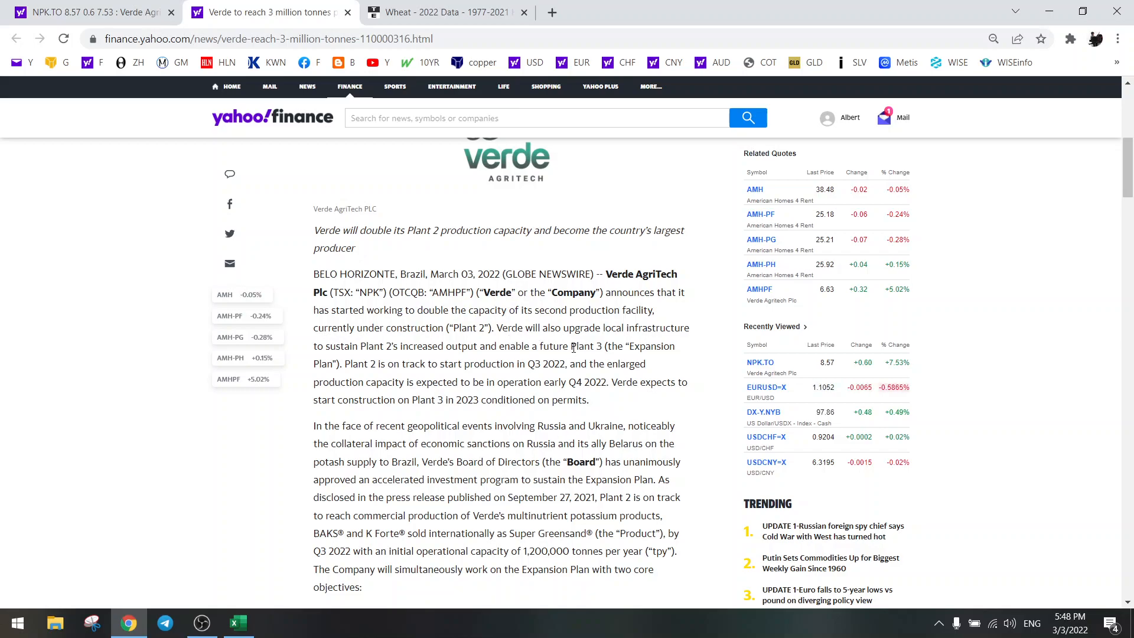
double_click(586, 346)
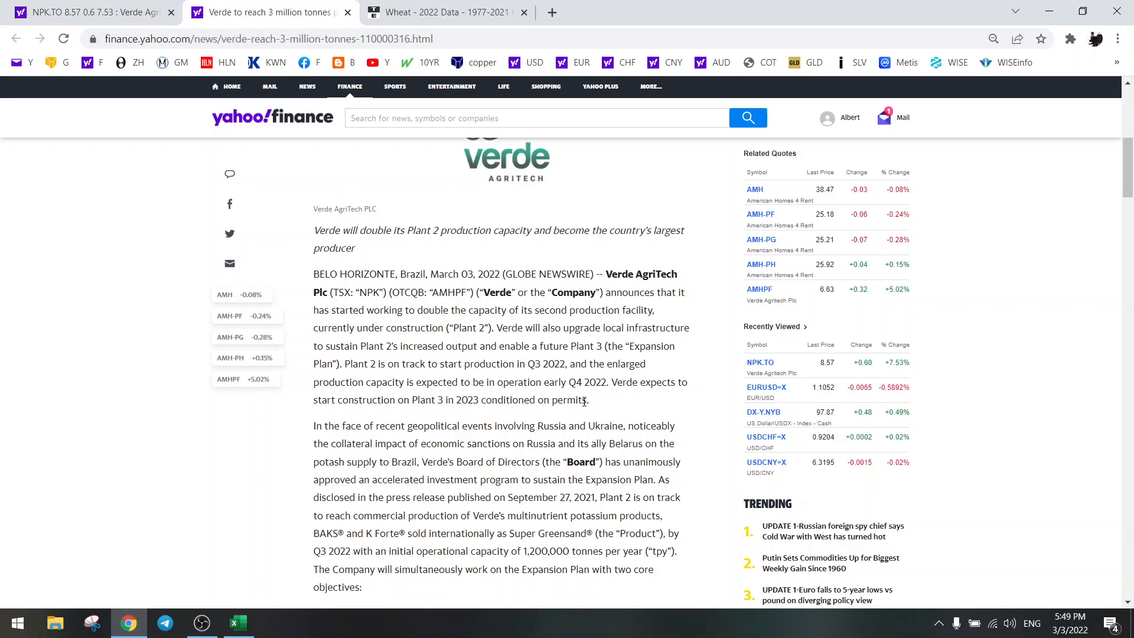
Step: Read down through the article to the Capital Expenditure section
scroll("down", 3)
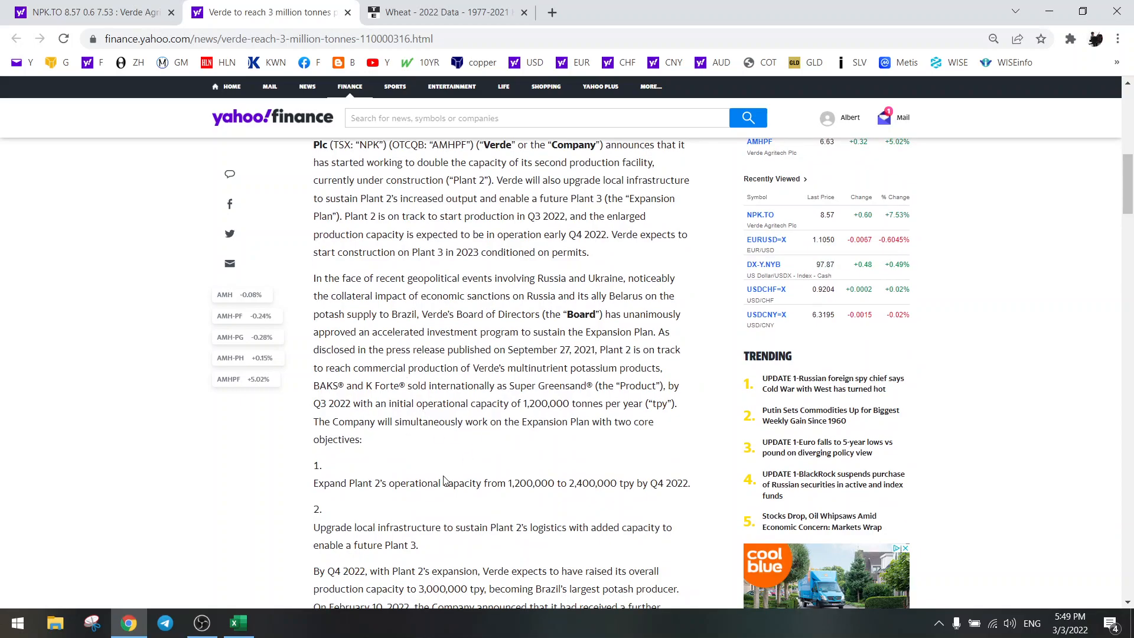
scroll("down", 3)
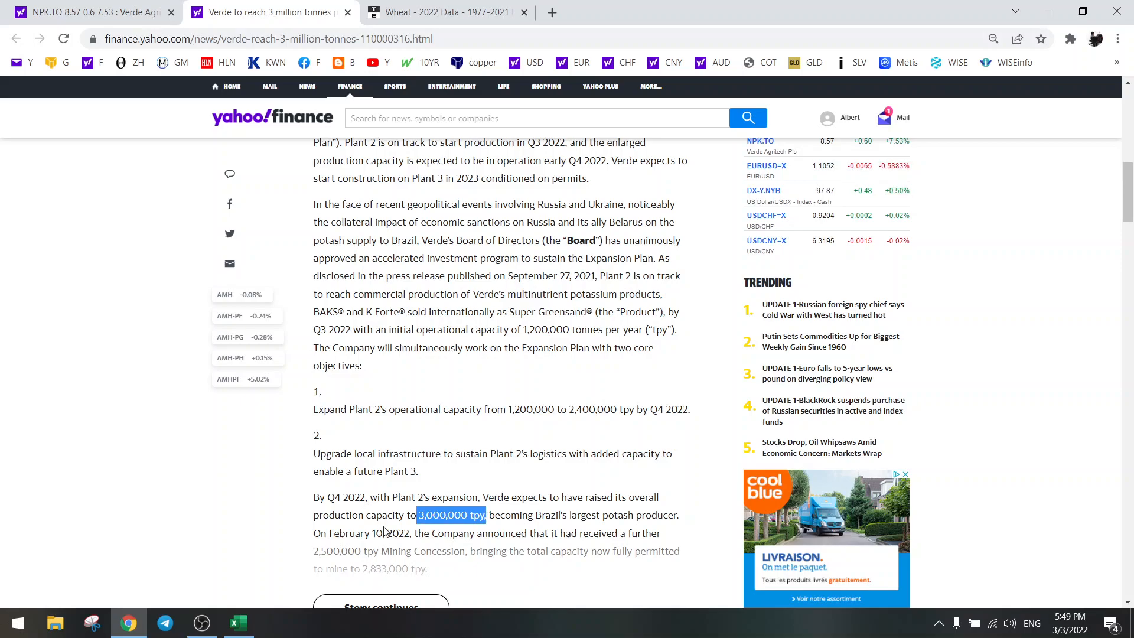
scroll("down", 3)
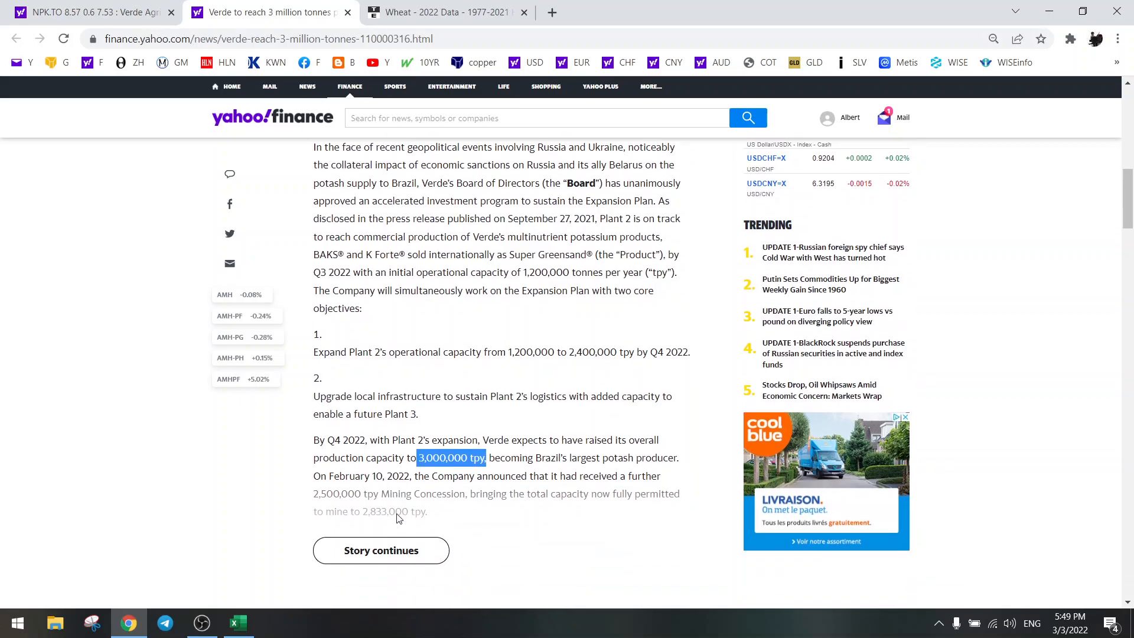
scroll("down", 3)
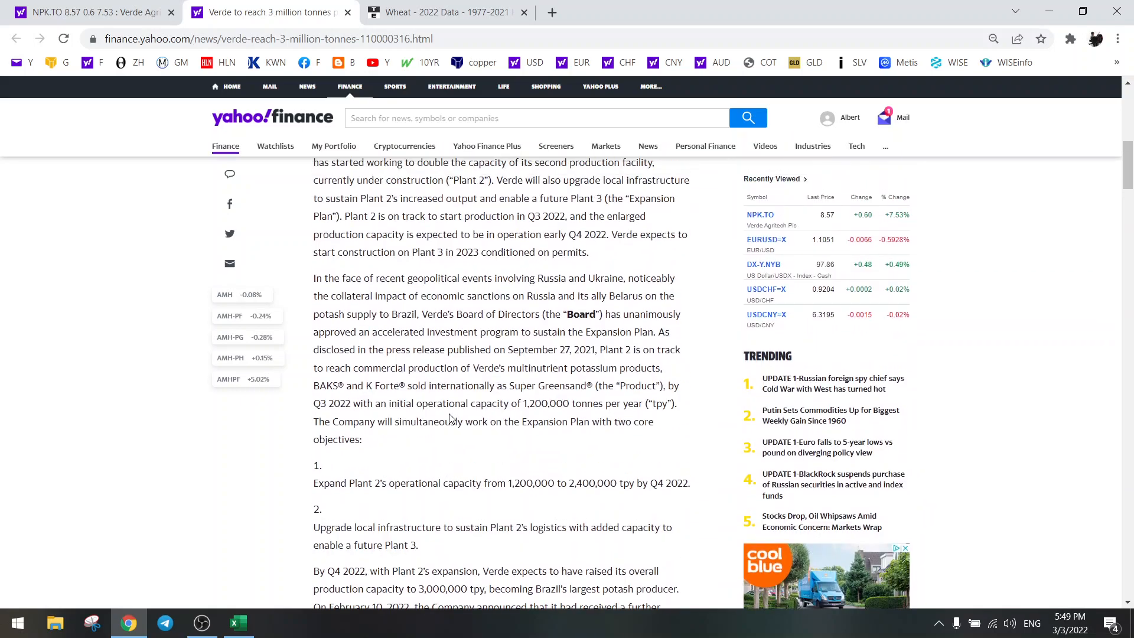
scroll("up", 3)
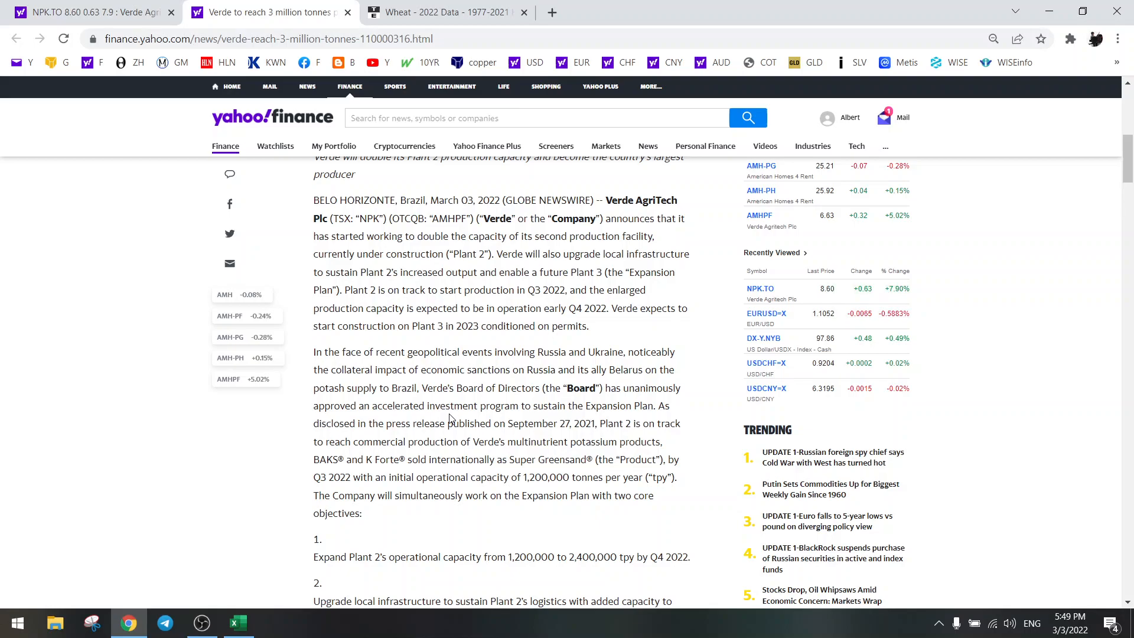
scroll("down", 3)
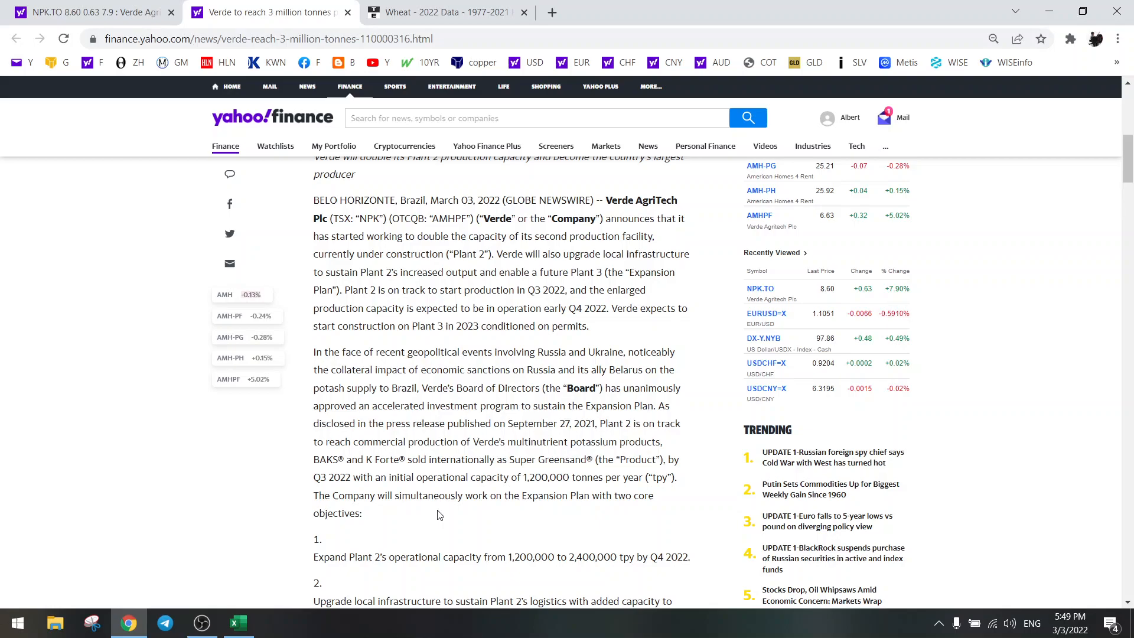
scroll("down", 3)
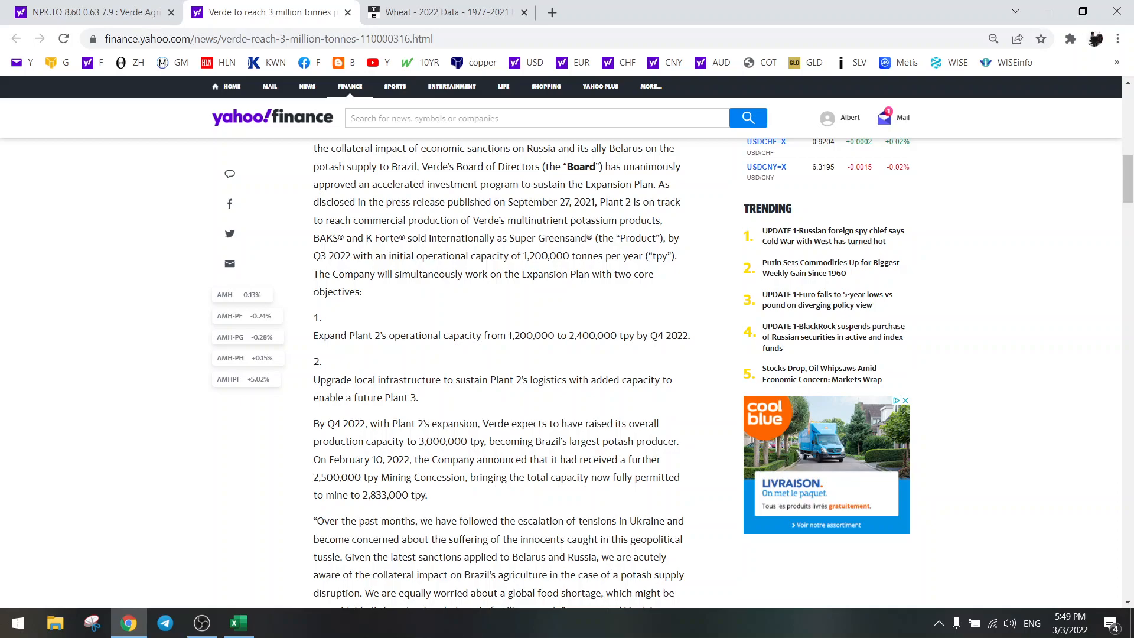
scroll("down", 3)
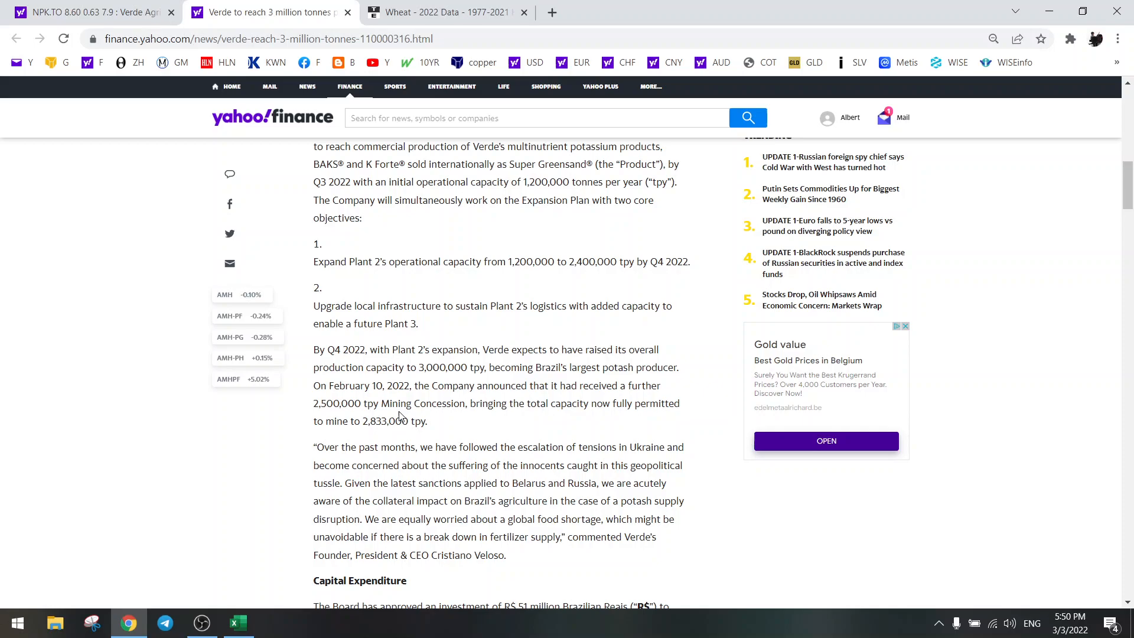
scroll("down", 3)
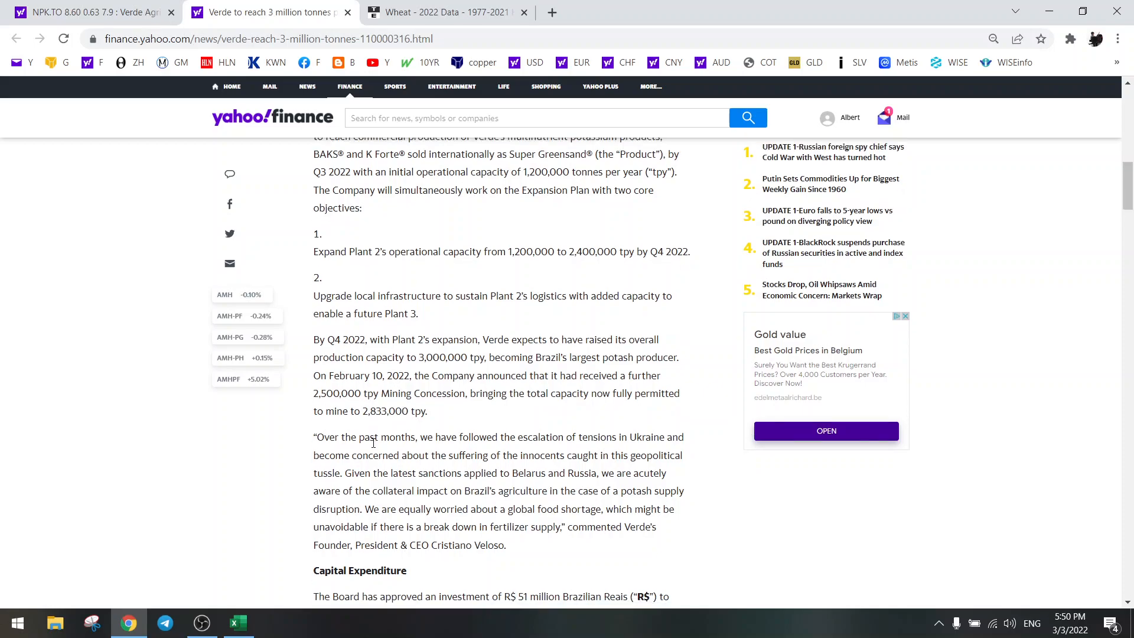
scroll("down", 3)
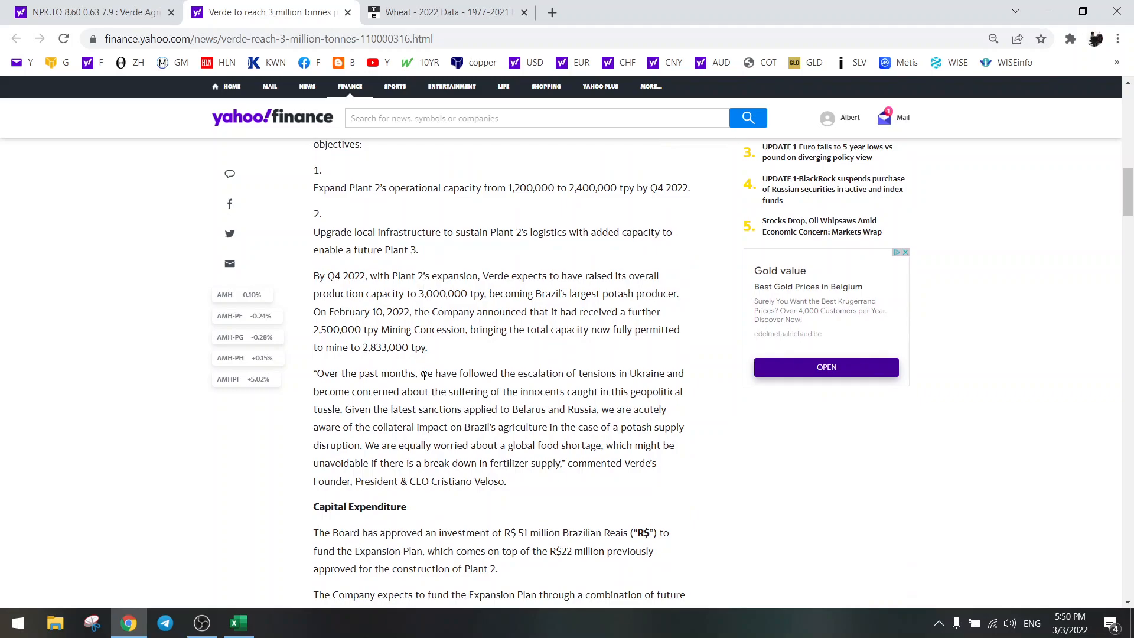
scroll("down", 3)
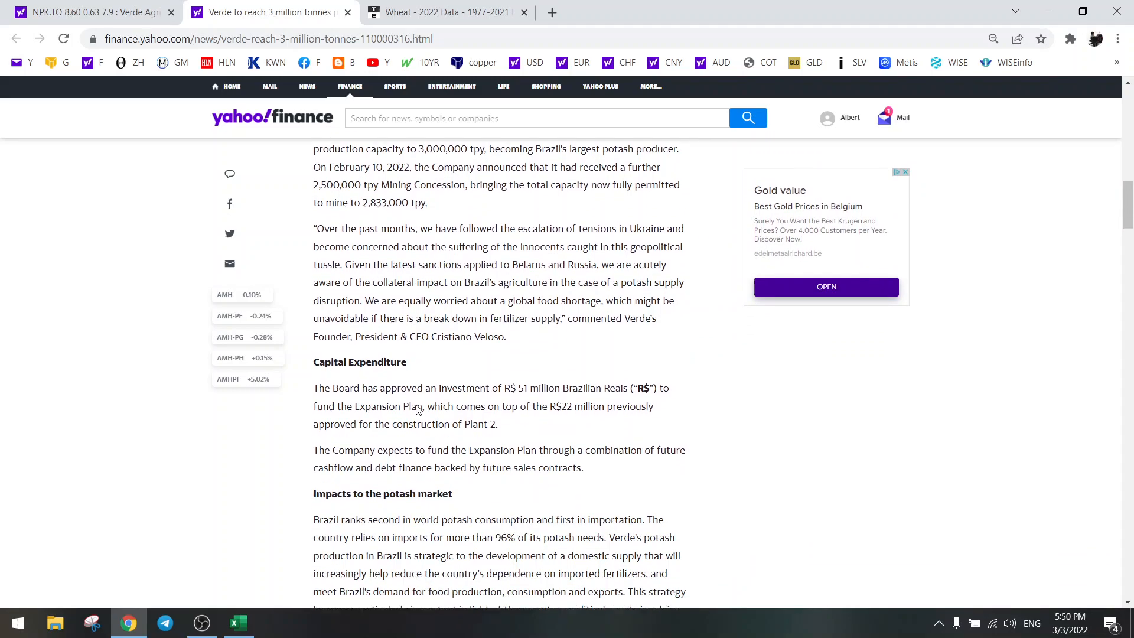
scroll("down", 3)
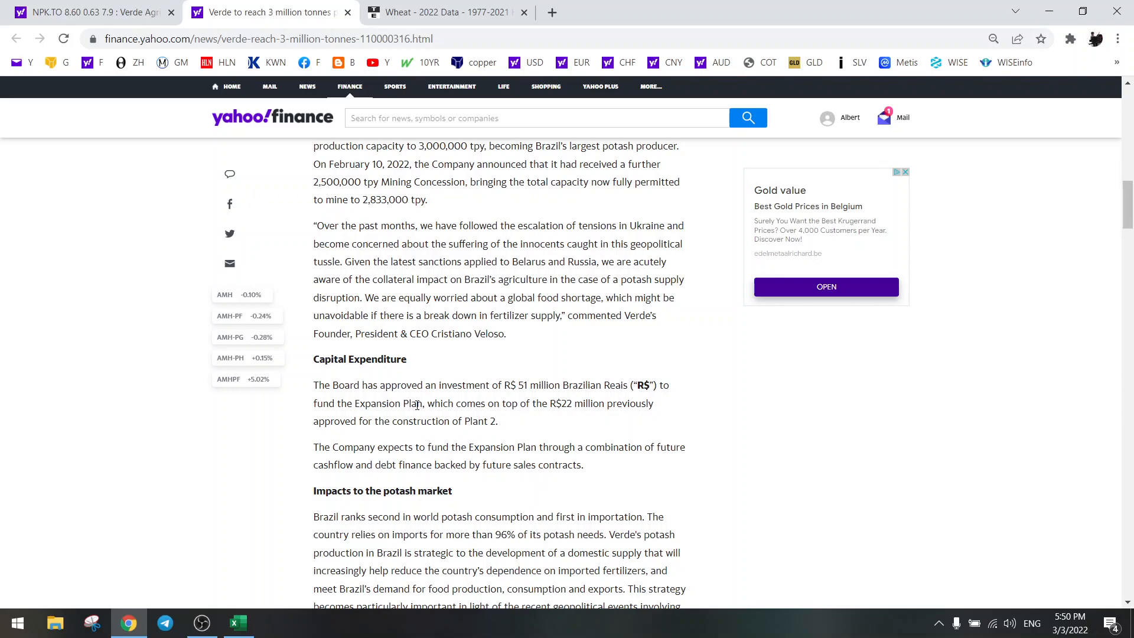
mouse_move(367, 381)
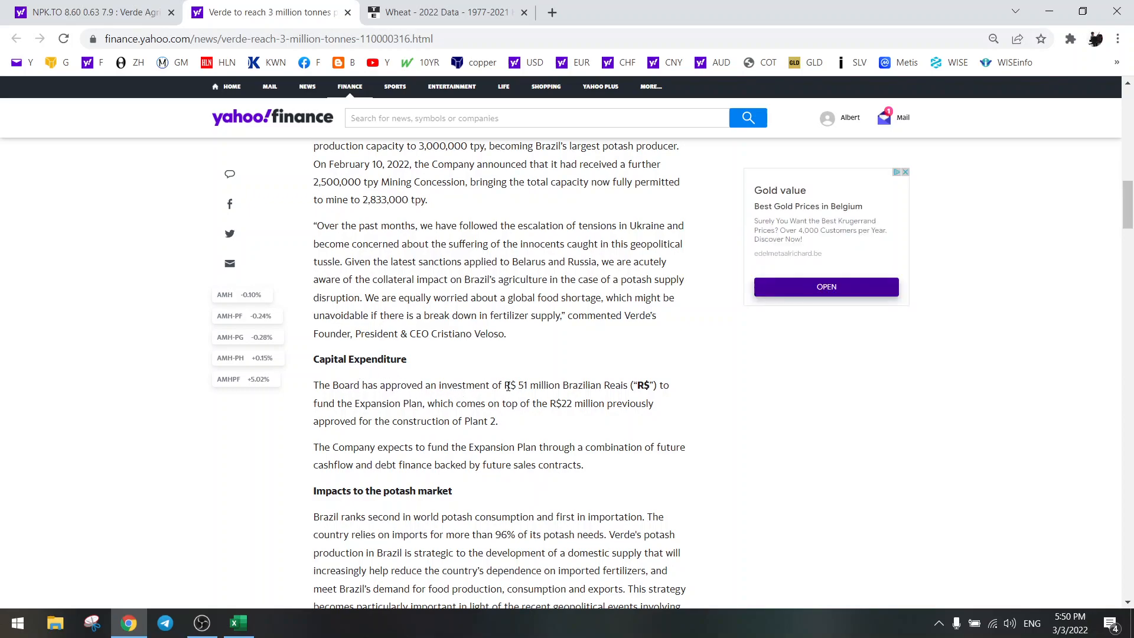
Step: Highlight the R$ 51 million investment figure, then switch to the NPK.TO quote page
left_click_drag(504, 384, 630, 384)
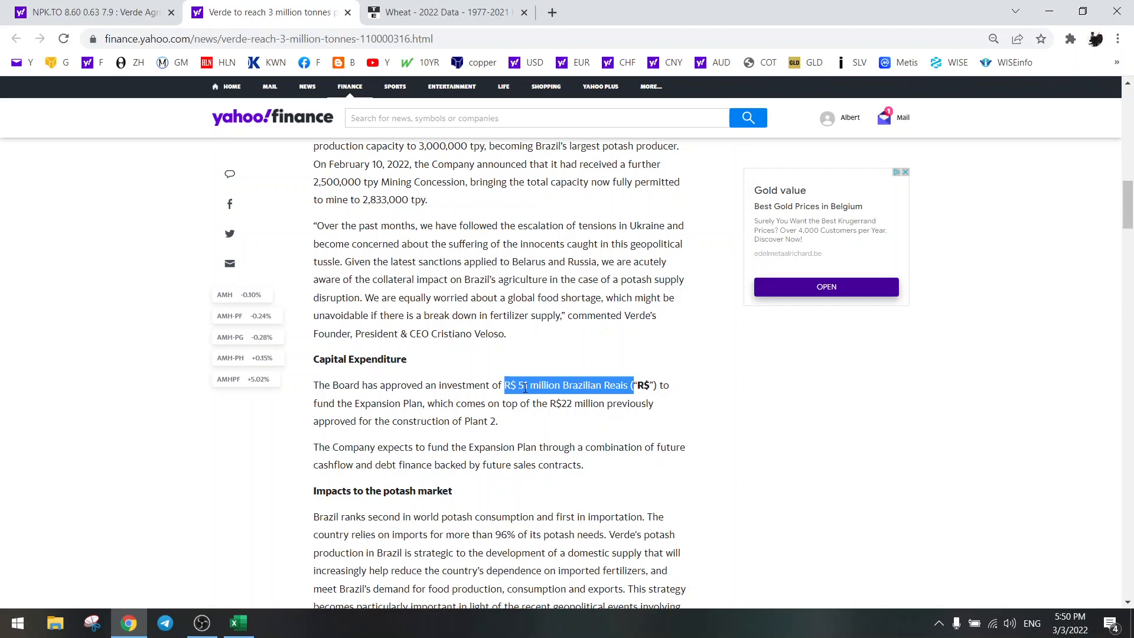
left_click(86, 11)
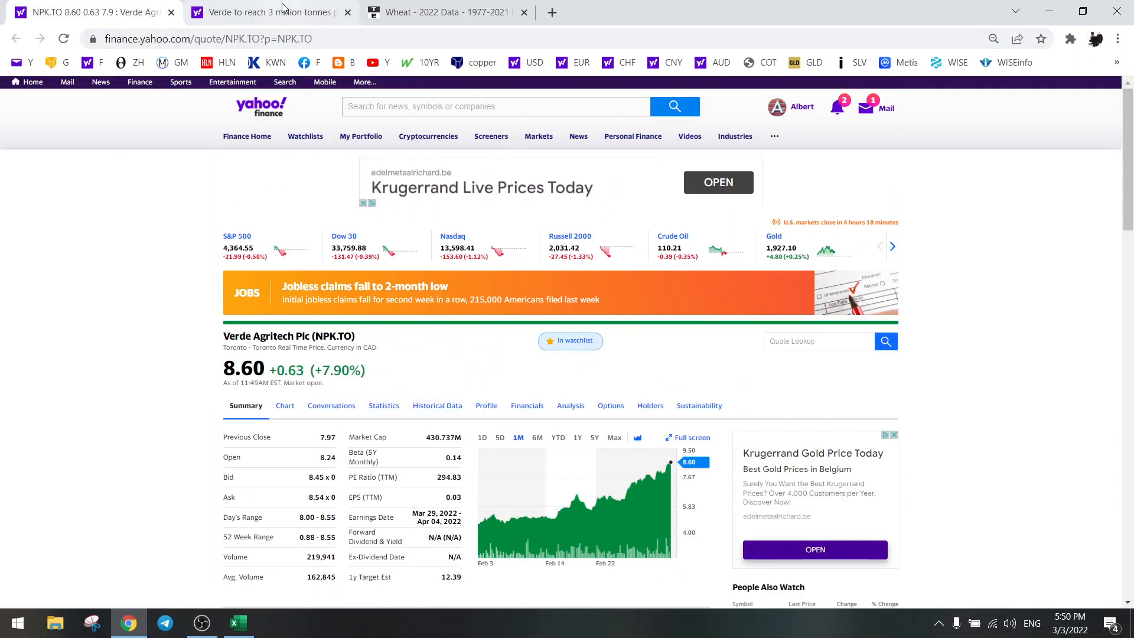
Step: Return to the expansion article and highlight the R$ 51 million Capital Expenditure figure
left_click(268, 12)
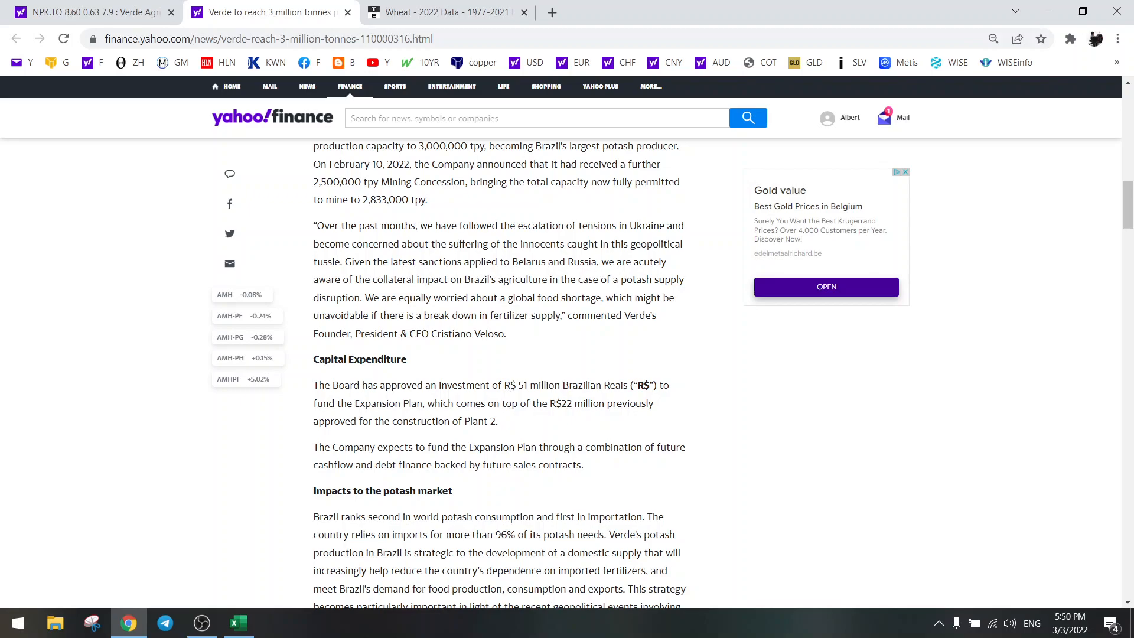
left_click_drag(504, 384, 636, 384)
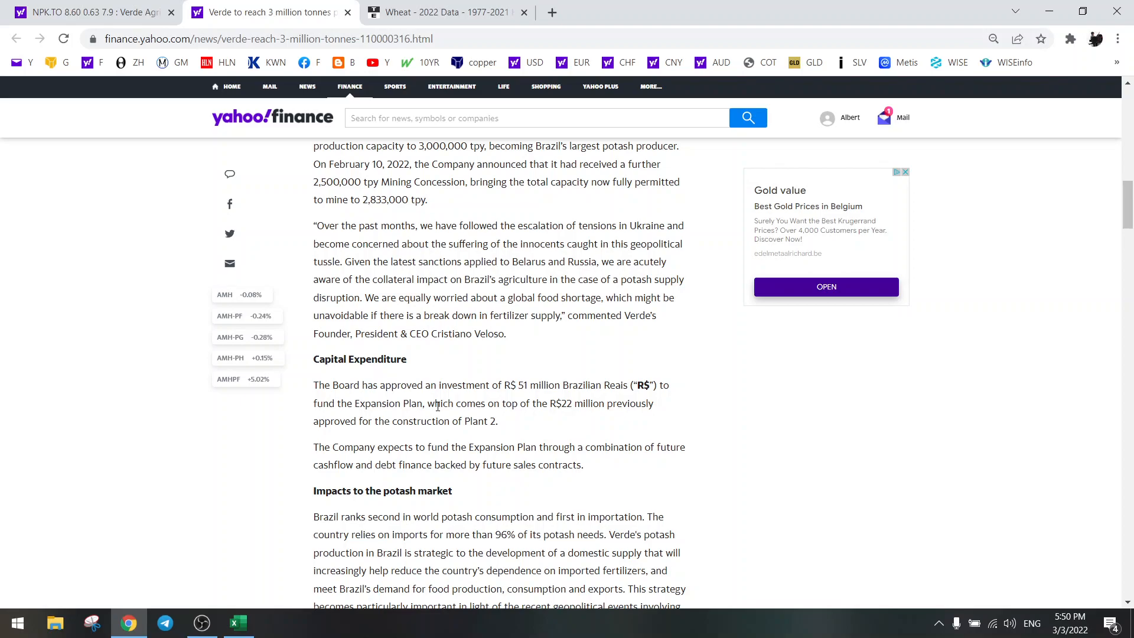
mouse_move(437, 410)
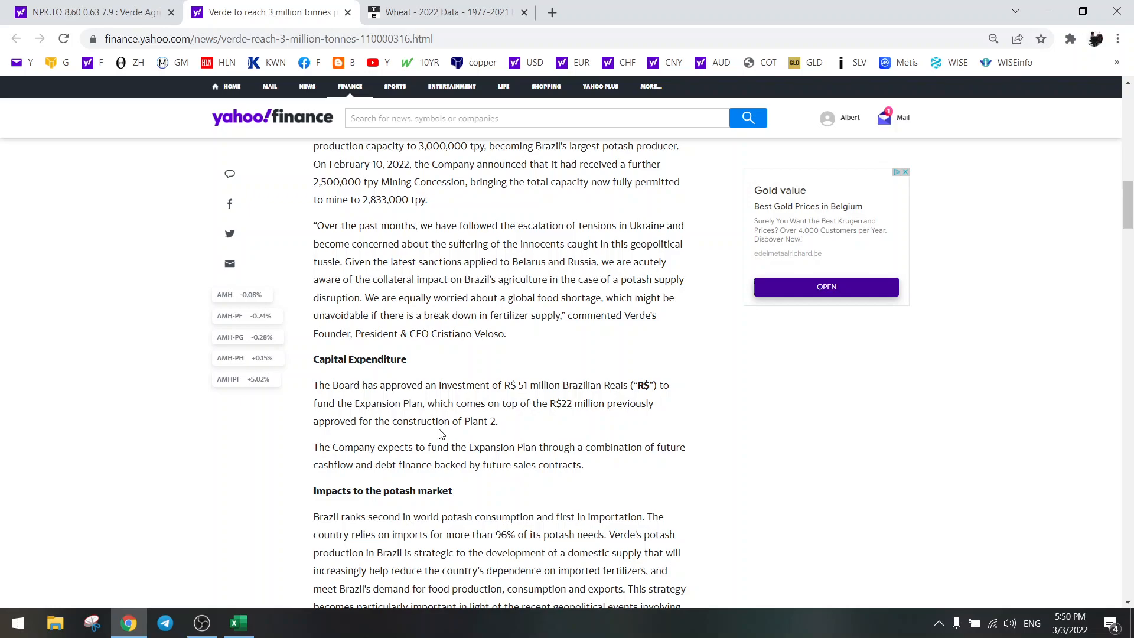
Step: Highlight the 3,000,000 tpy capacity figure in the article
scroll("down", 3)
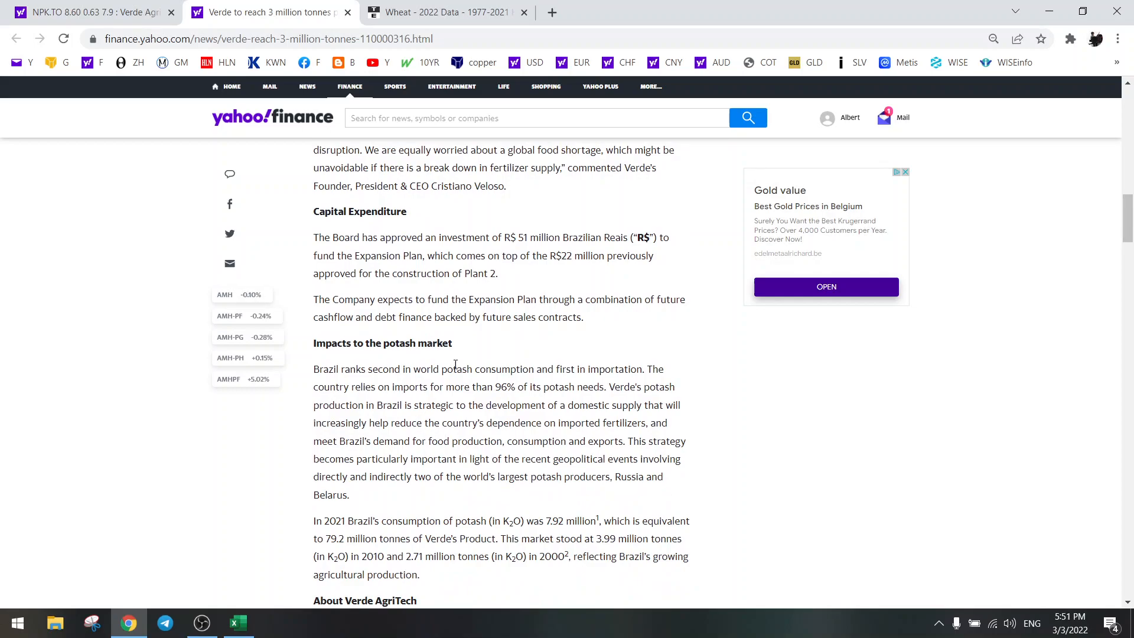
mouse_move(476, 346)
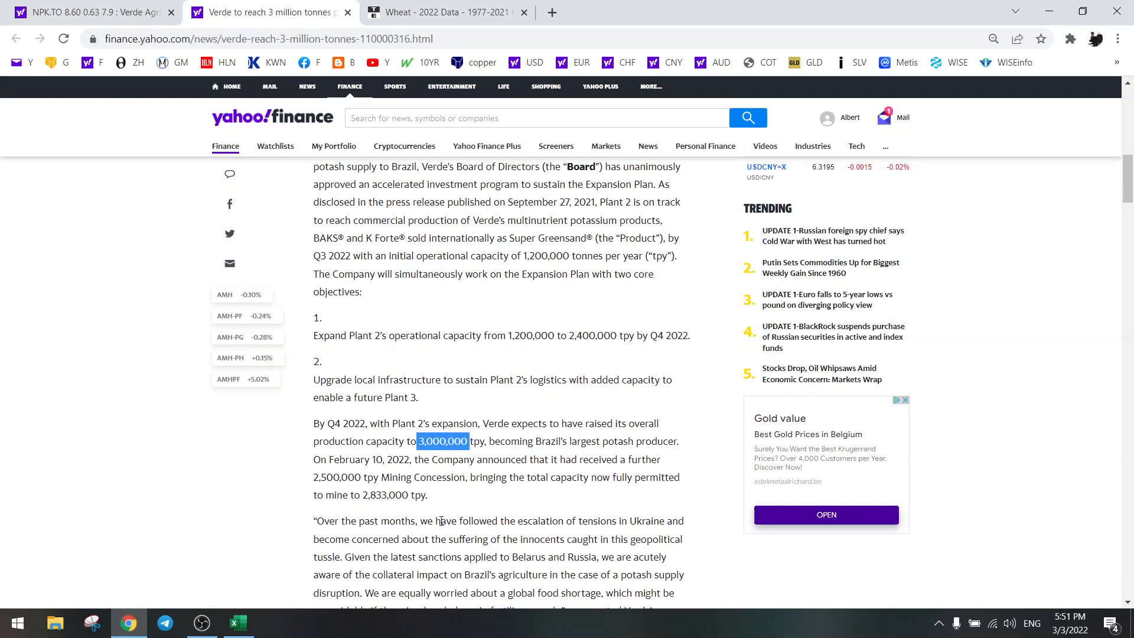
scroll("down", 3)
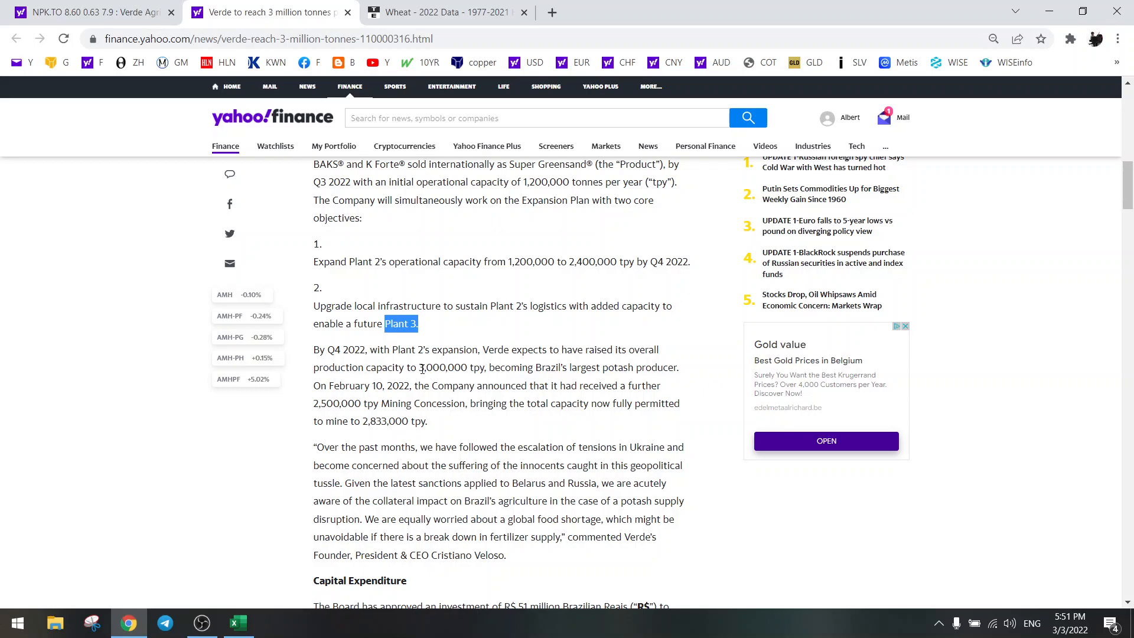
double_click(442, 367)
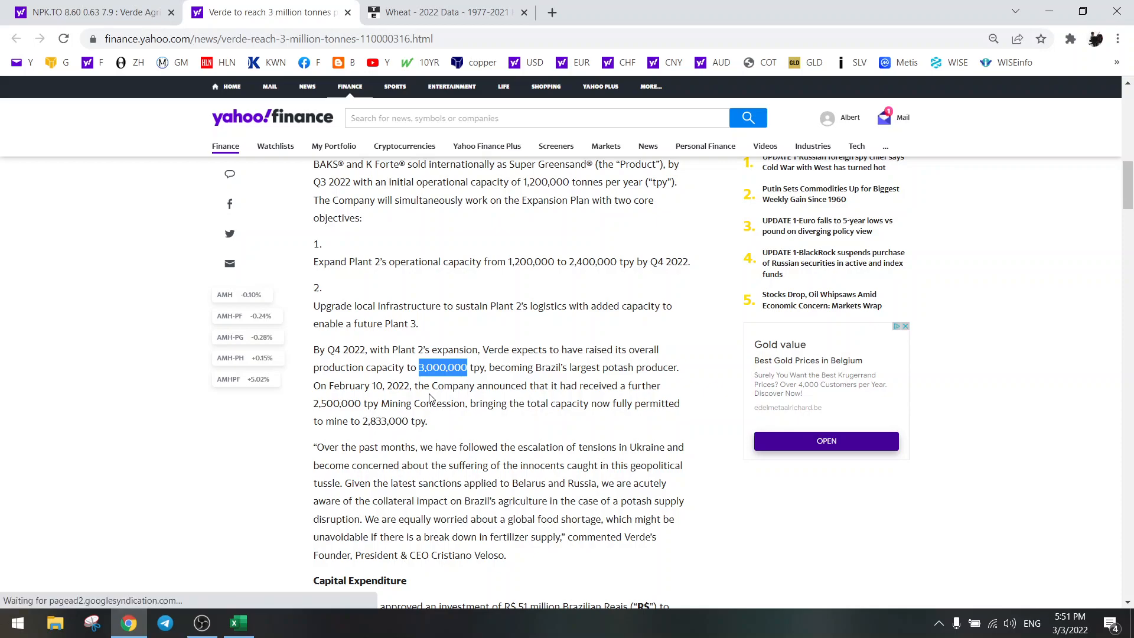
Step: Read through the potash market and company sections, then bring up the wheat price page
scroll("down", 3)
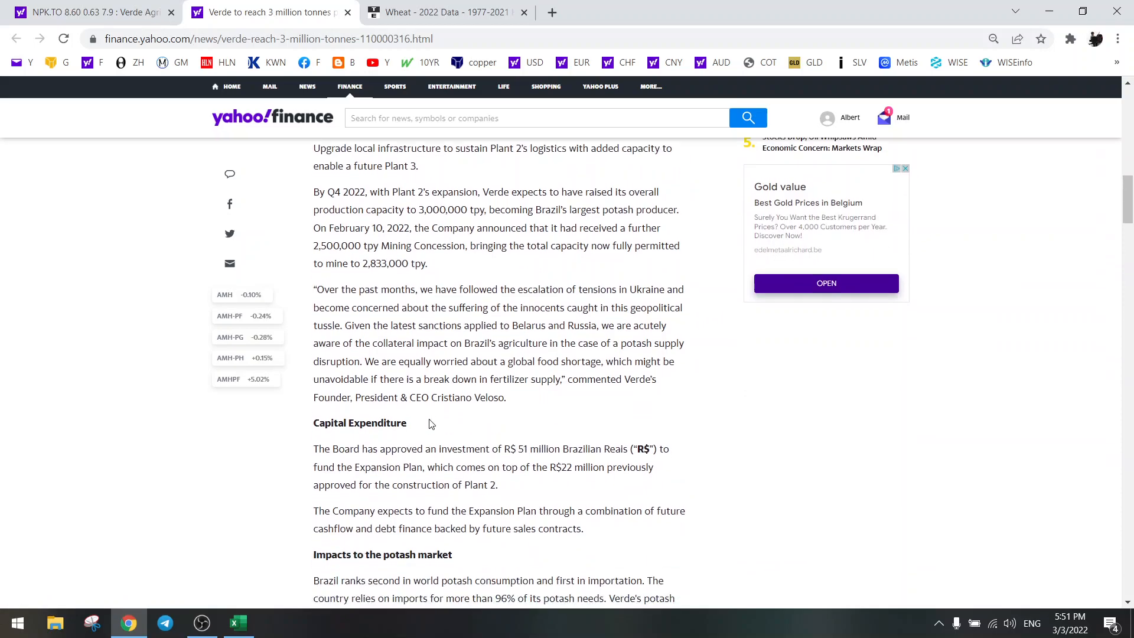
scroll("down", 3)
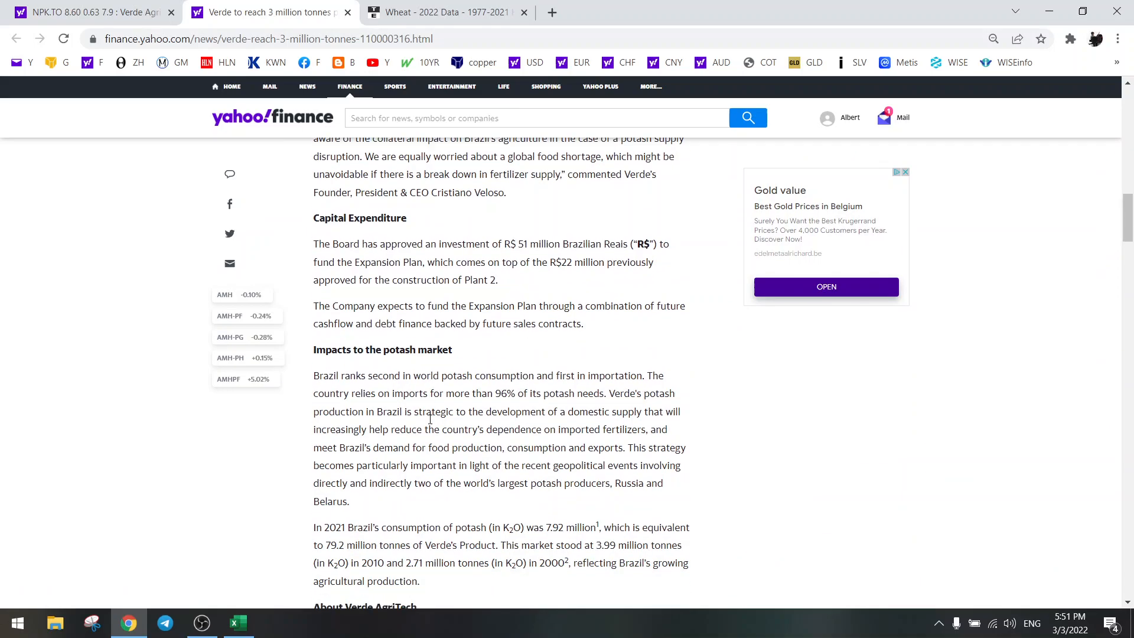
scroll("down", 3)
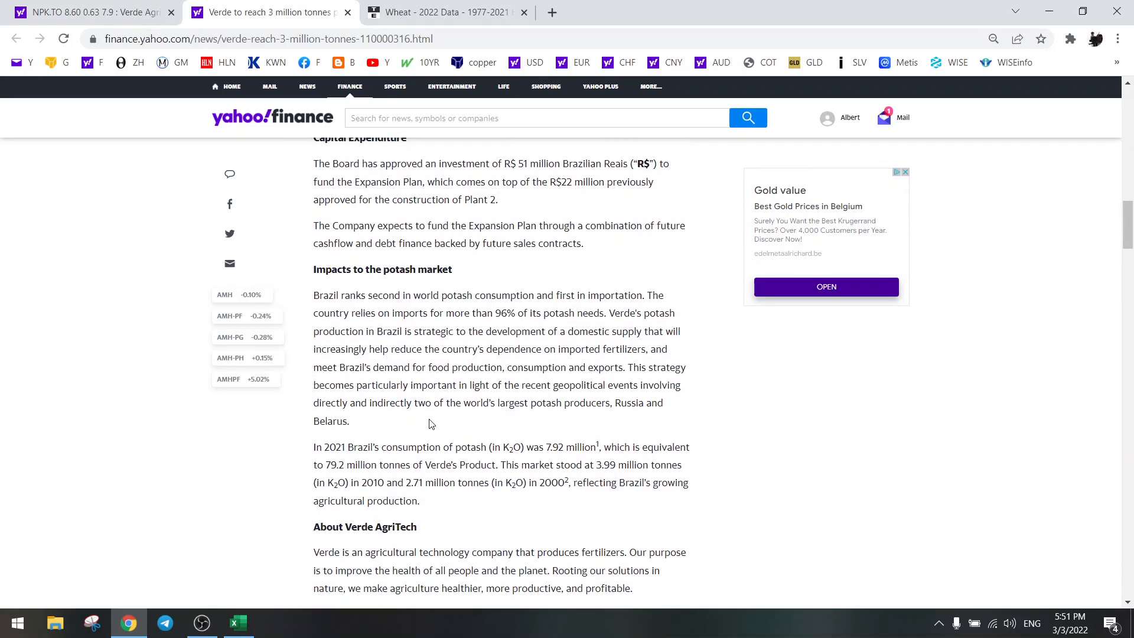
scroll("down", 3)
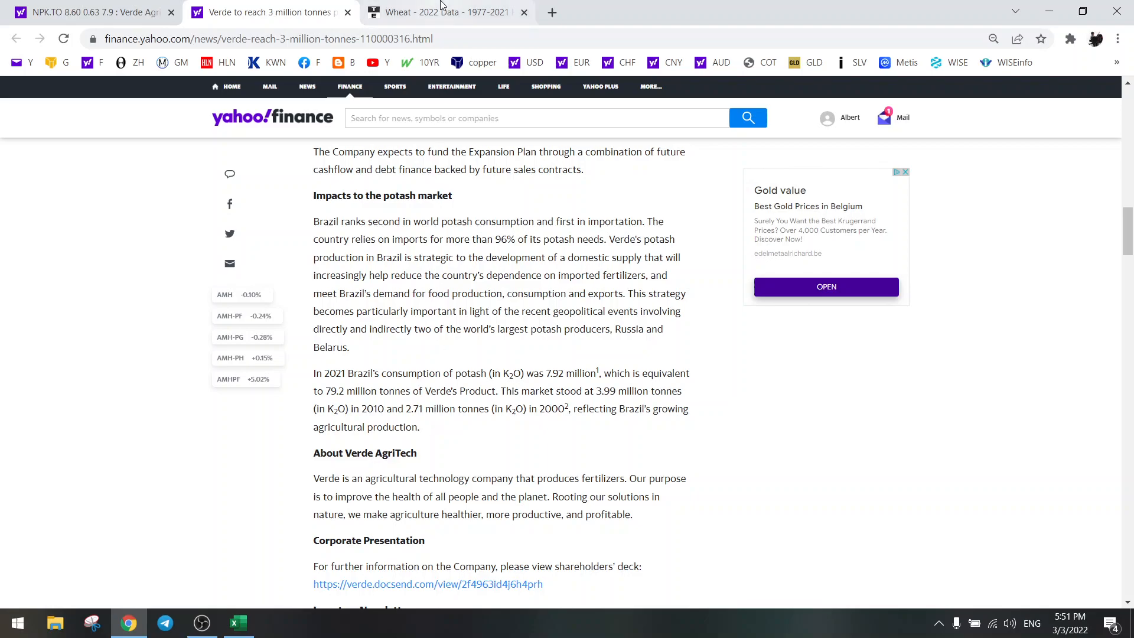
left_click(446, 12)
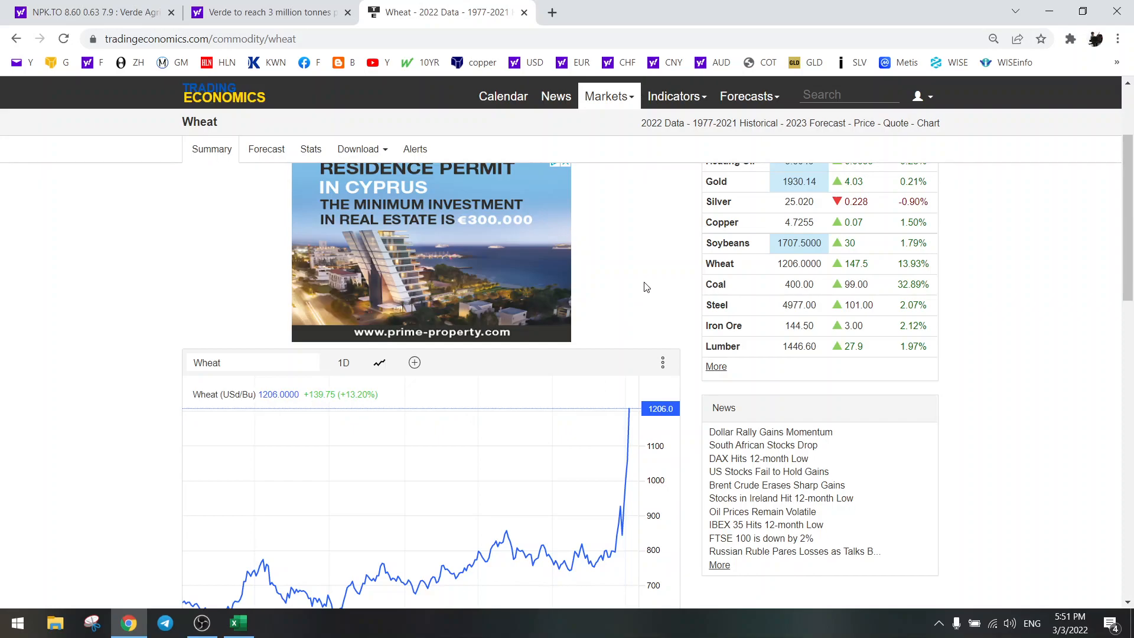
Step: Review the wheat chart at 1206 USd/Bu, then bring up the Excel Miners valuation workbook
scroll("down", 3)
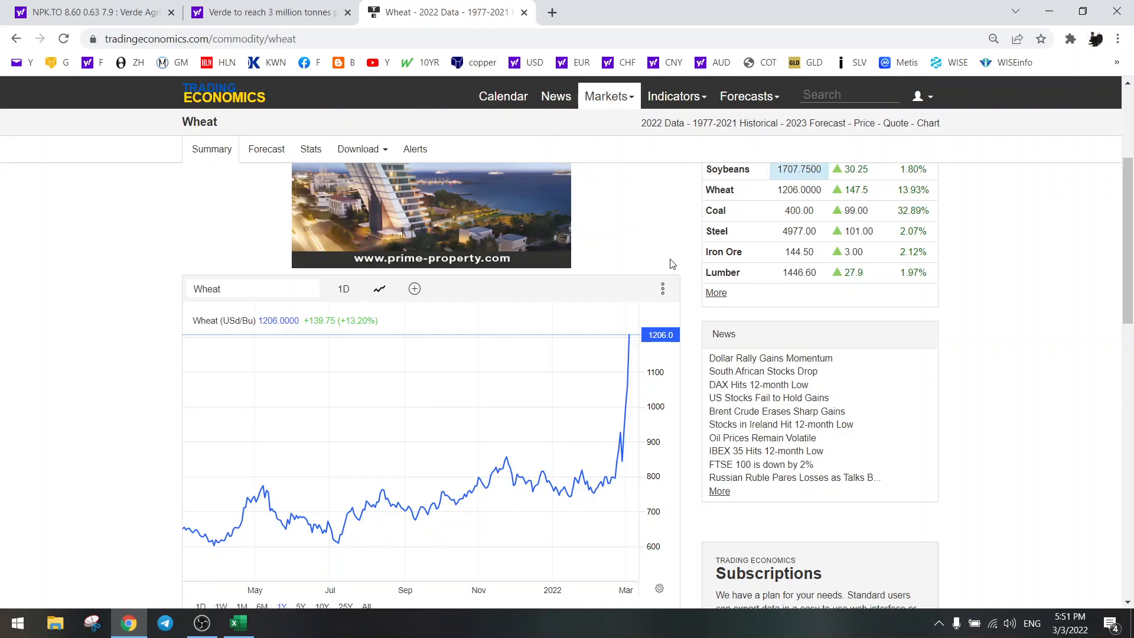
mouse_move(685, 238)
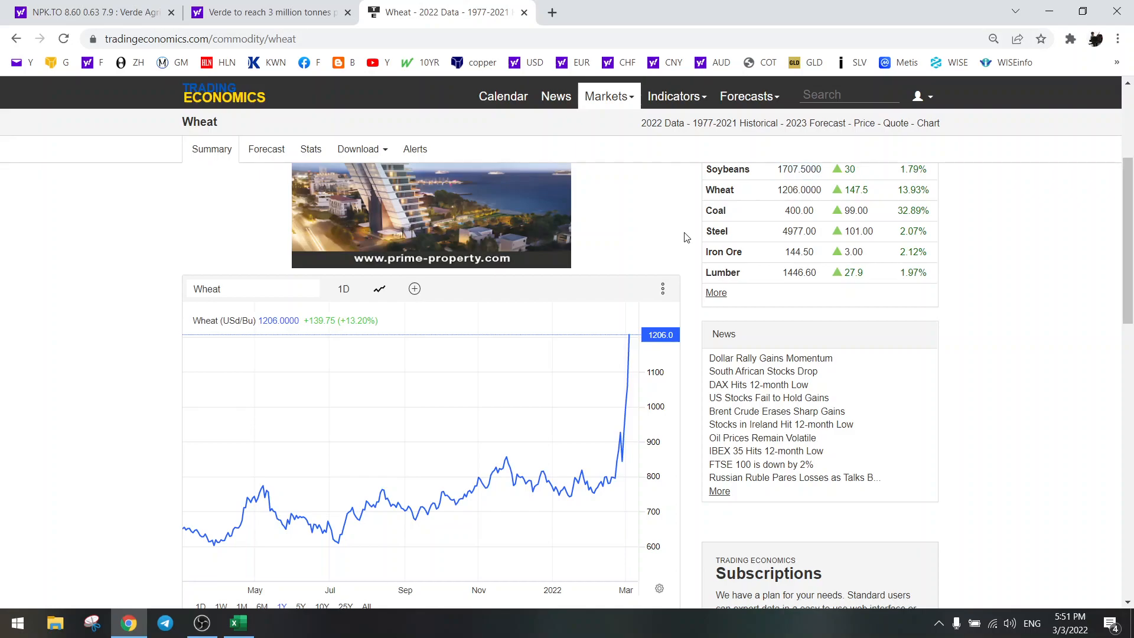
left_click(268, 12)
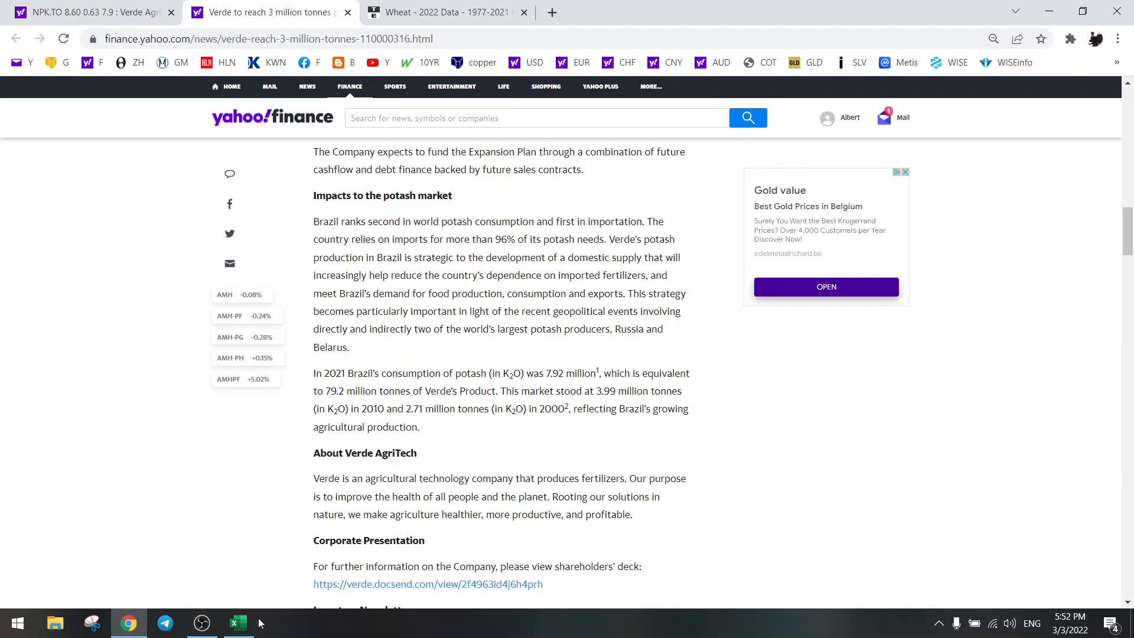
left_click(237, 623)
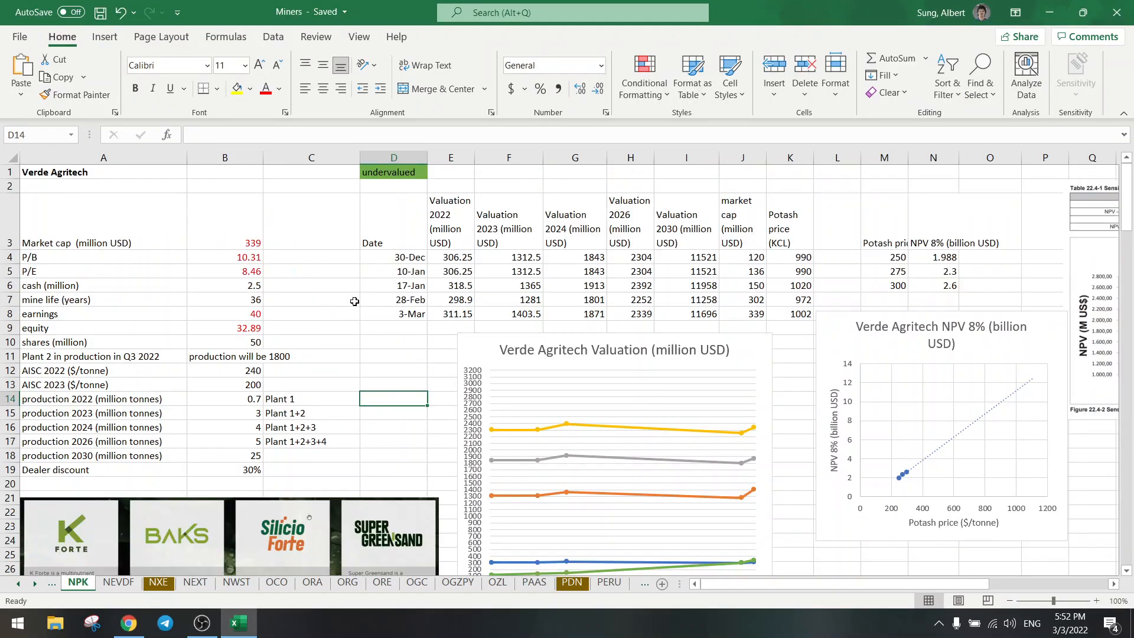
left_click(225, 242)
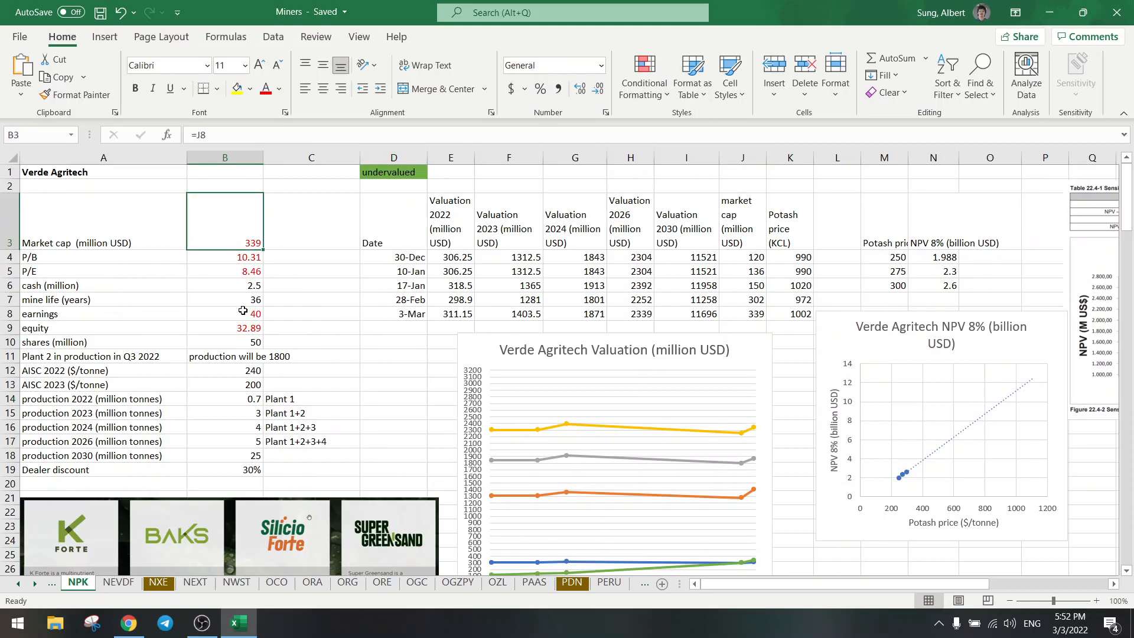
mouse_move(241, 355)
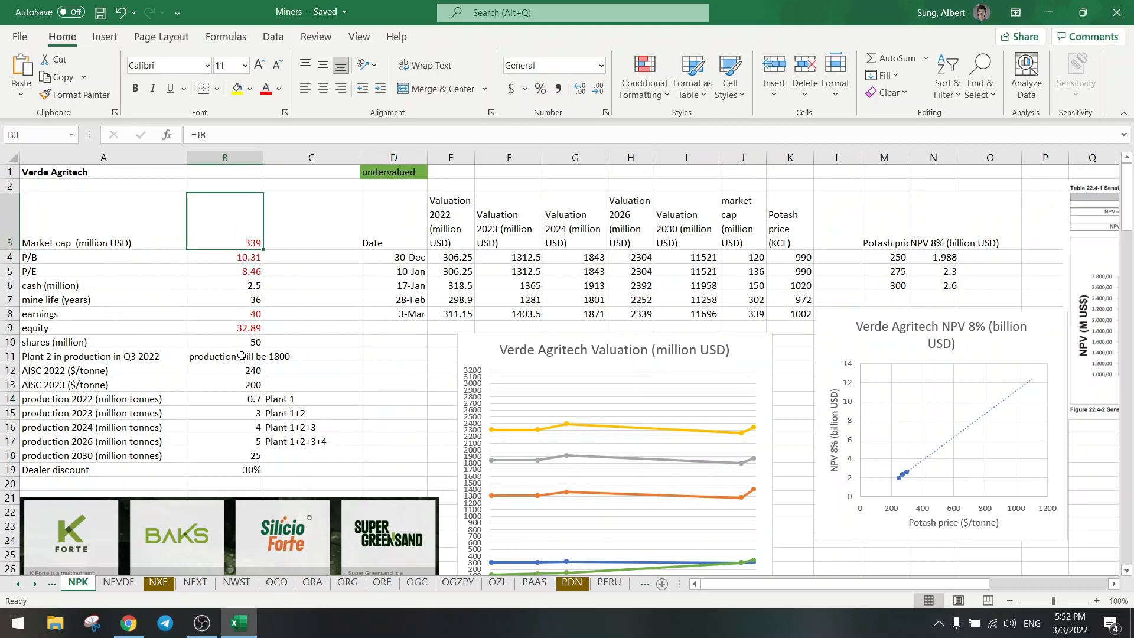
mouse_move(169, 376)
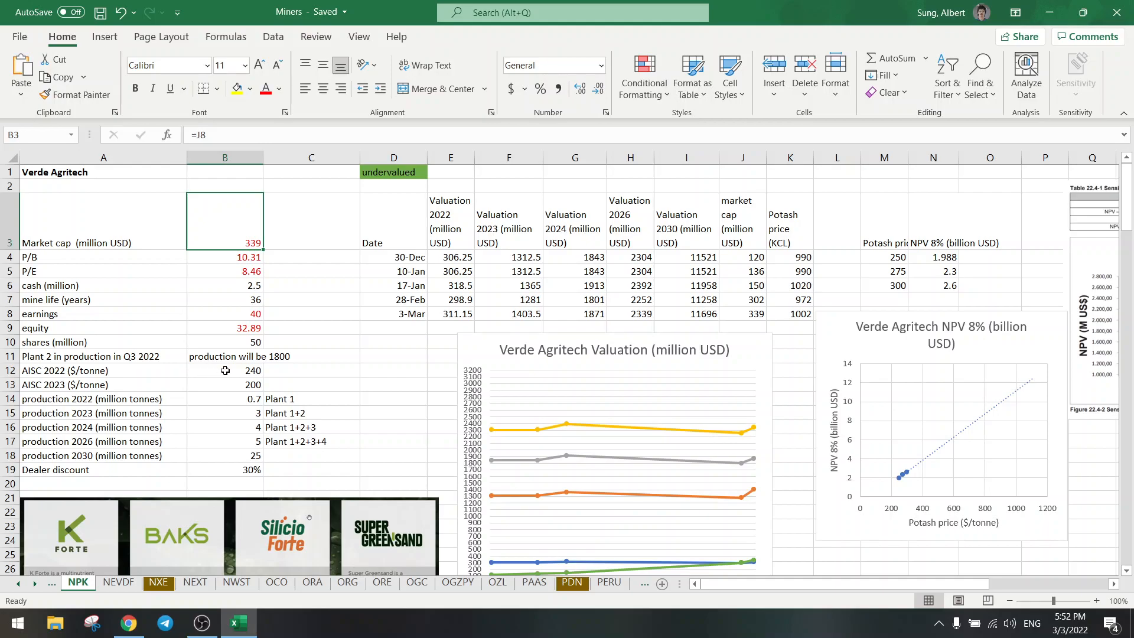
left_click(224, 370)
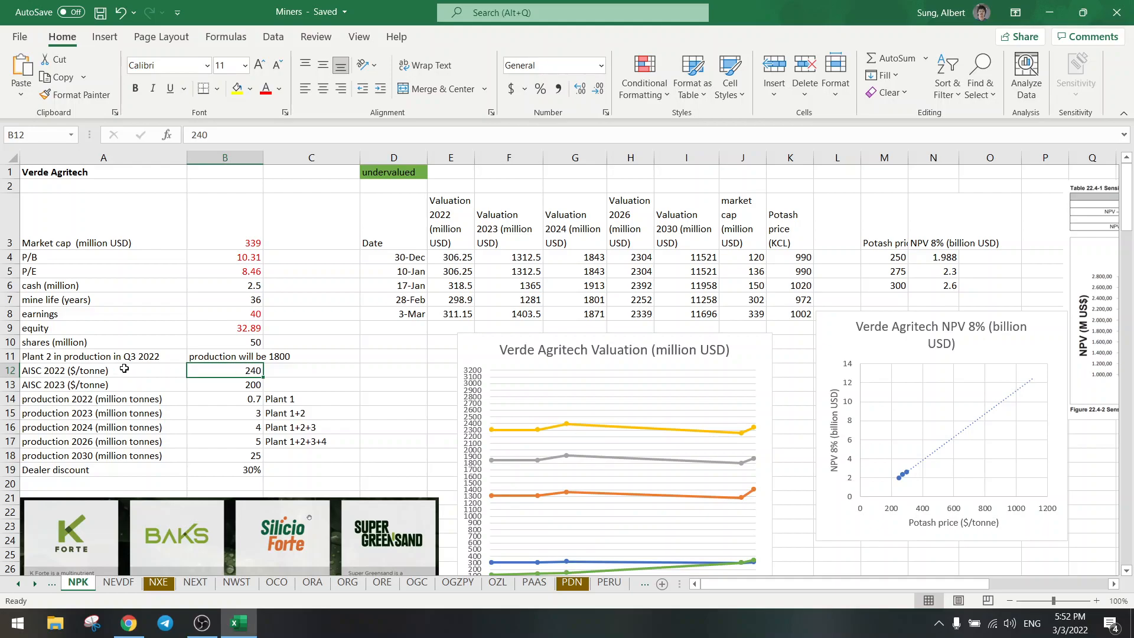
left_click(104, 384)
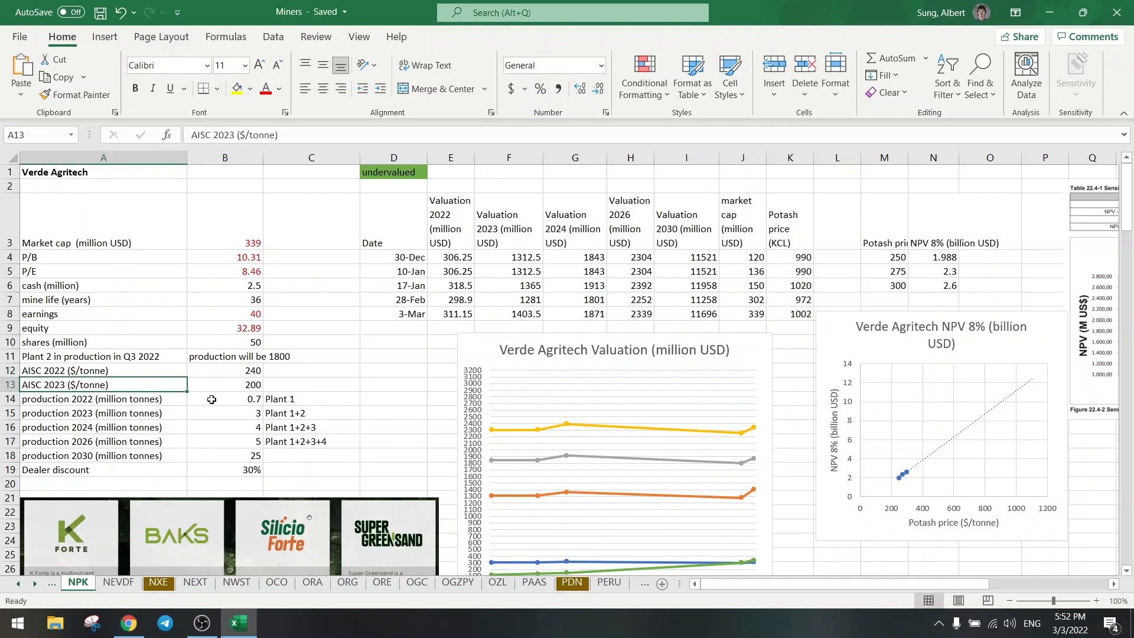
left_click(224, 384)
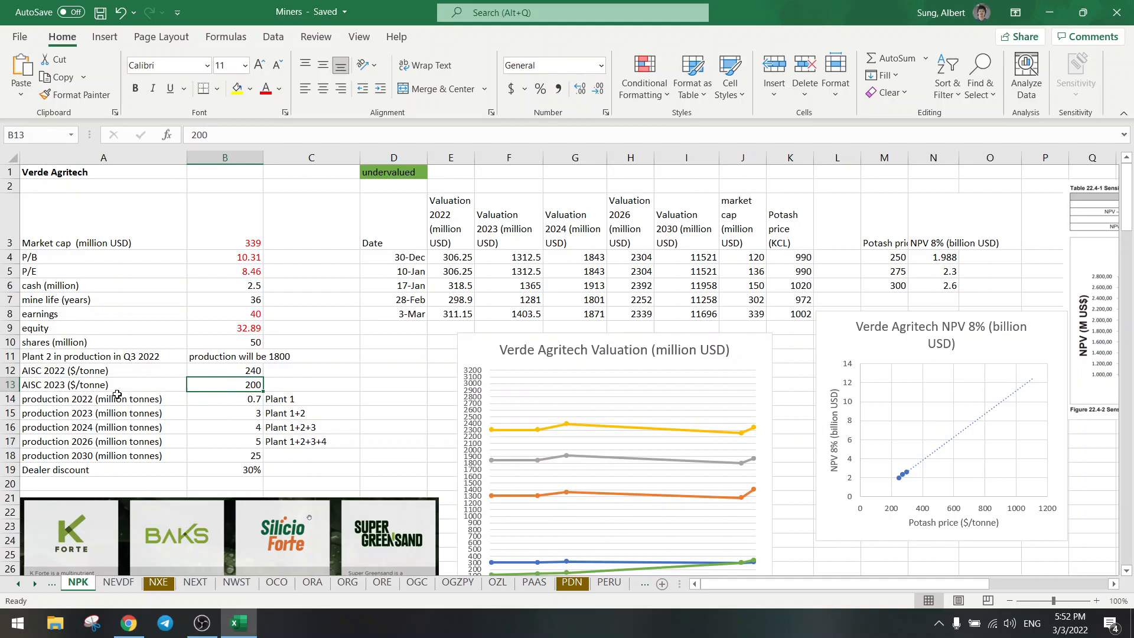
left_click(224, 398)
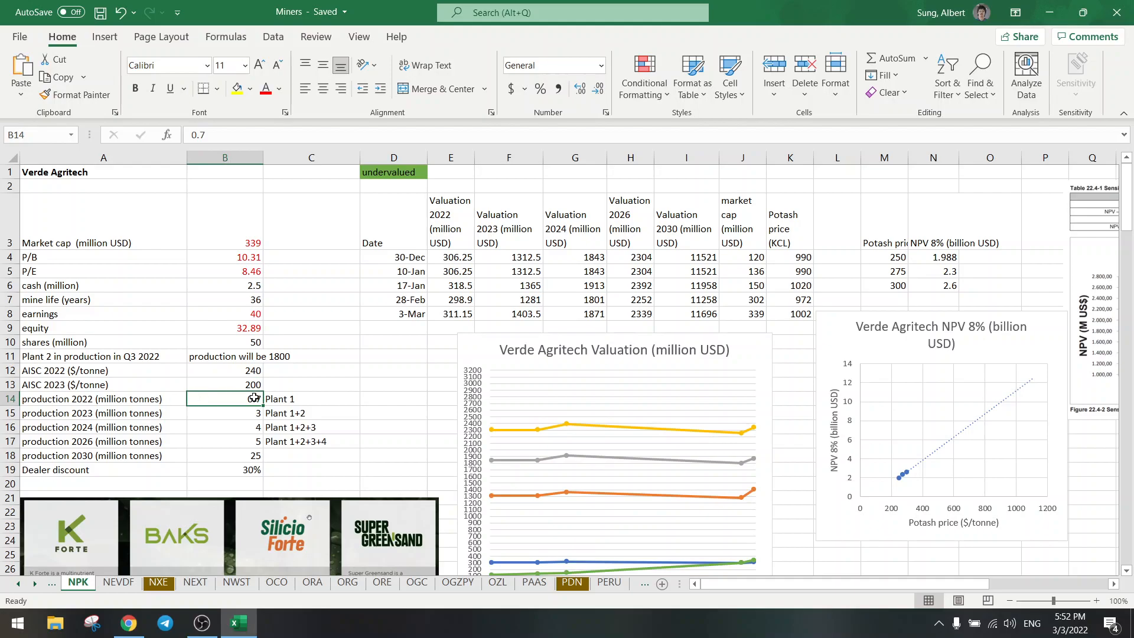
scroll("down", 3)
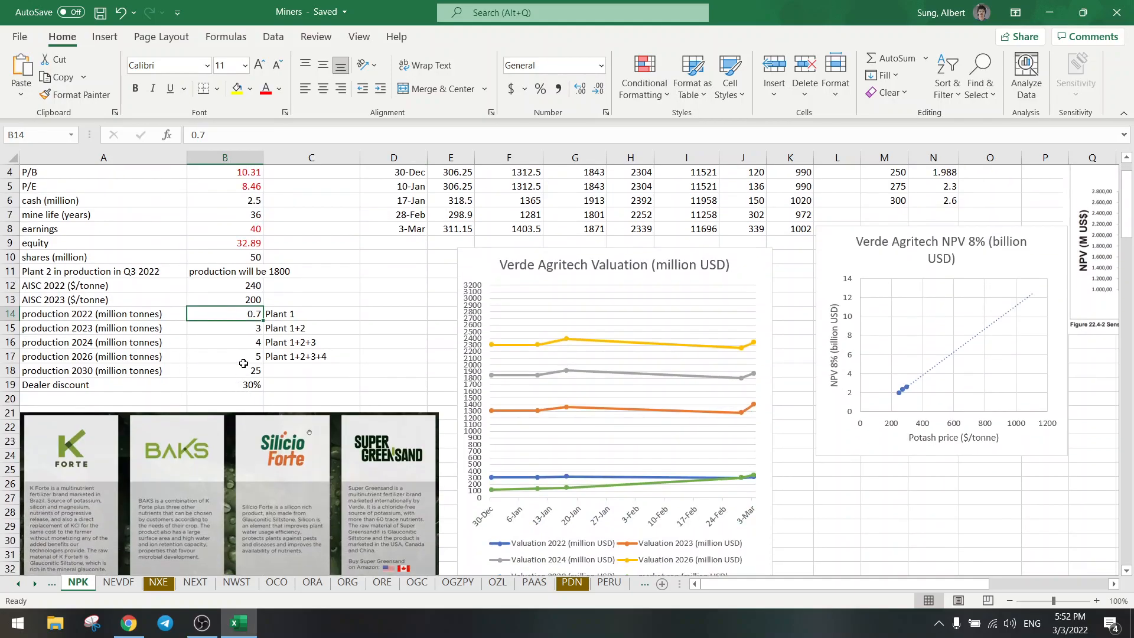
left_click(224, 328)
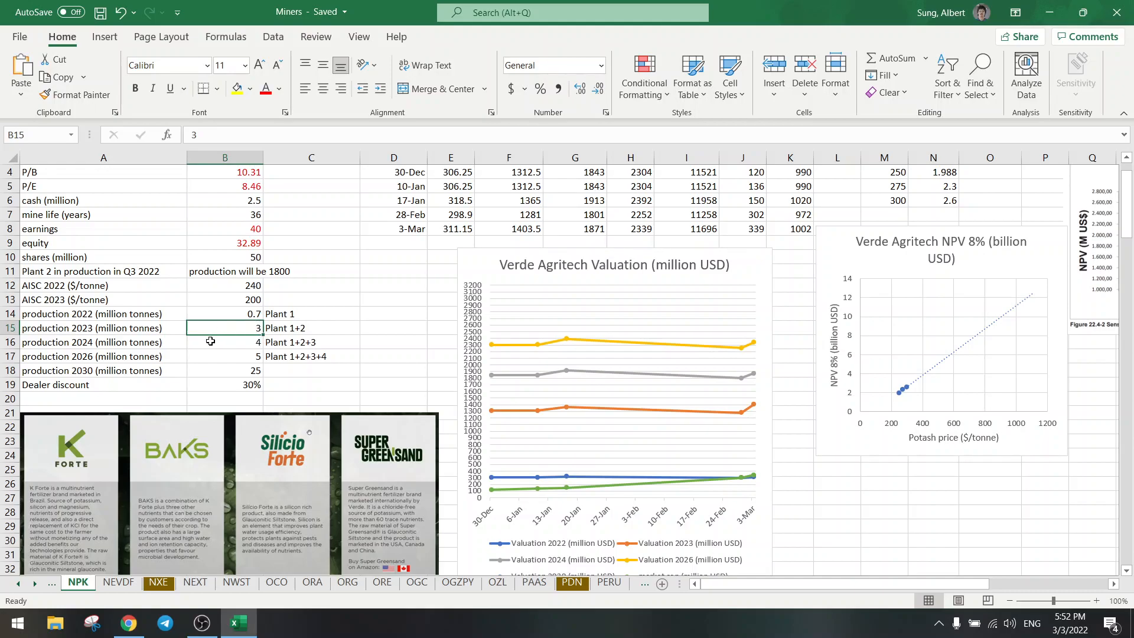
left_click(224, 356)
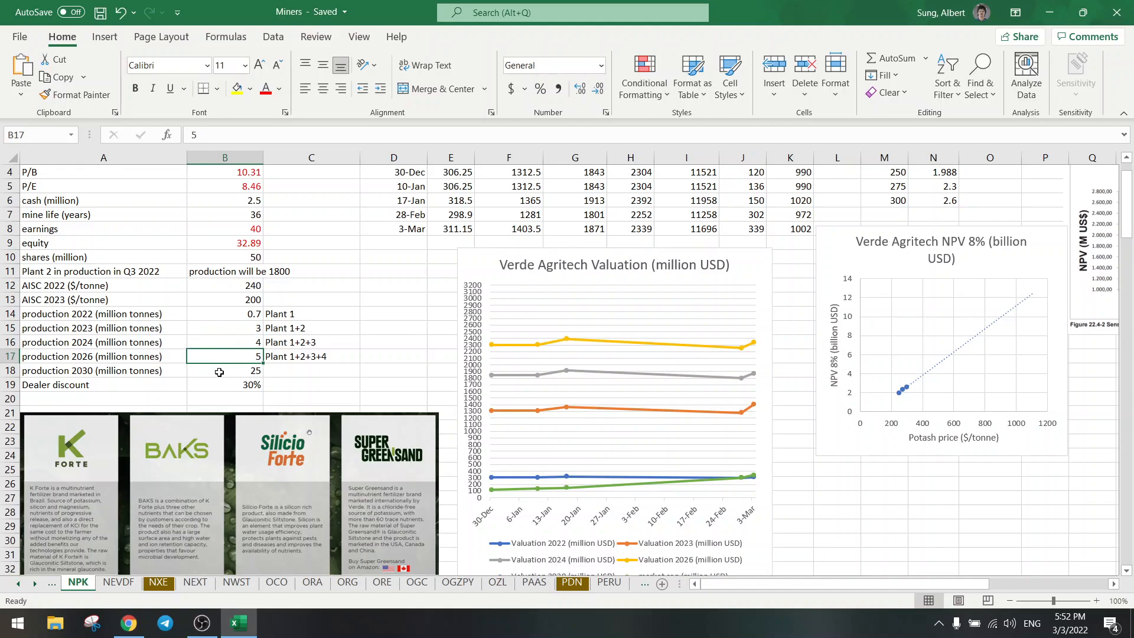
left_click(224, 369)
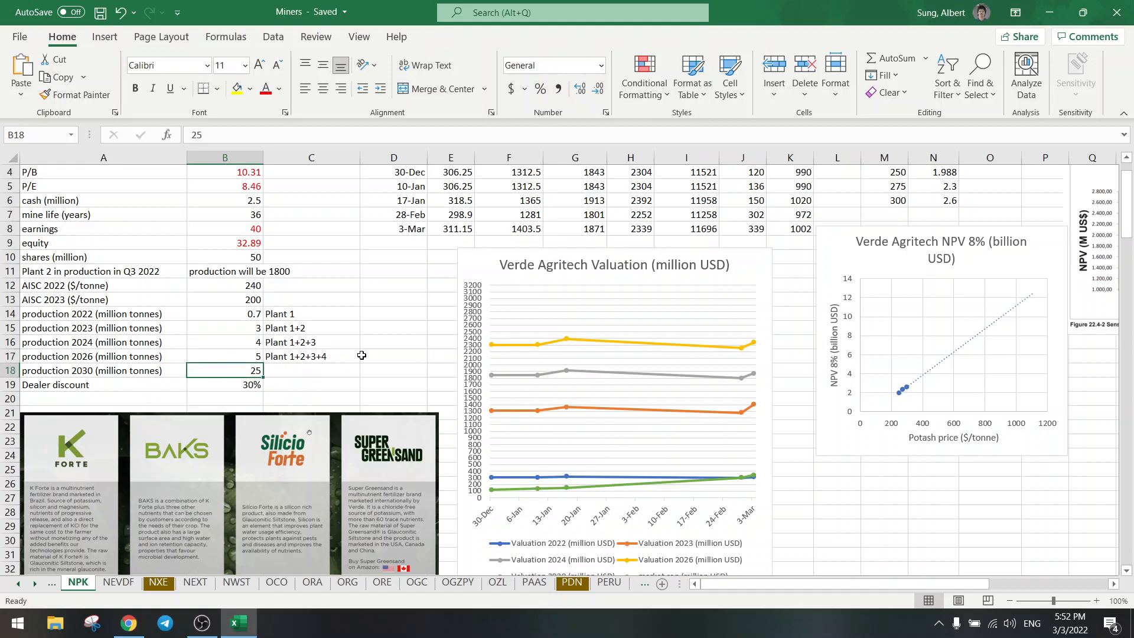
mouse_move(744, 476)
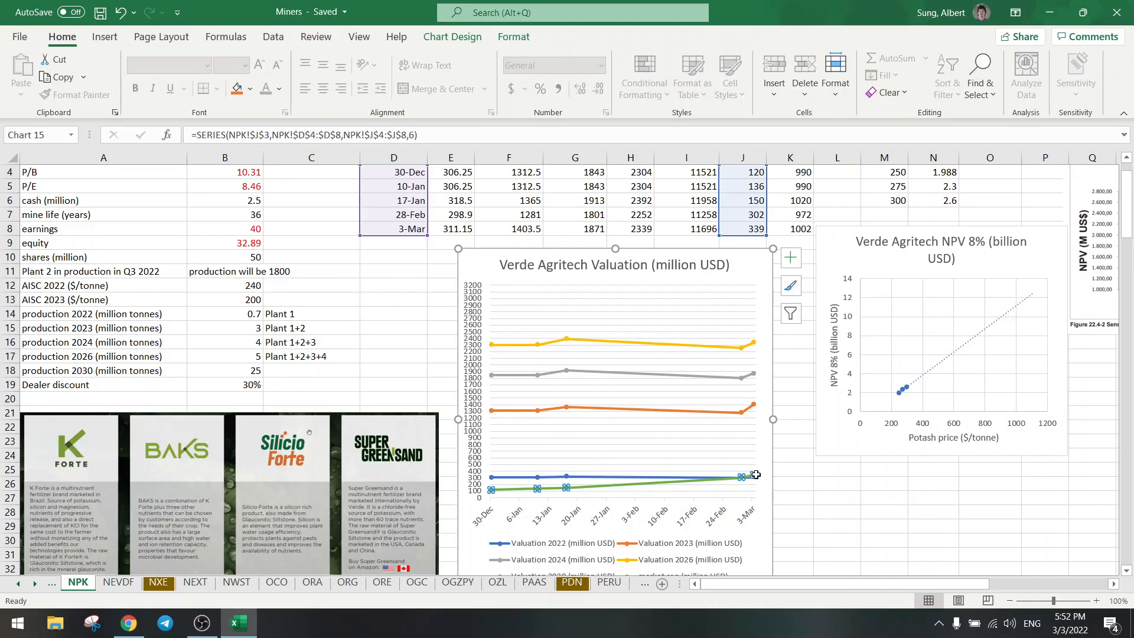
mouse_move(757, 476)
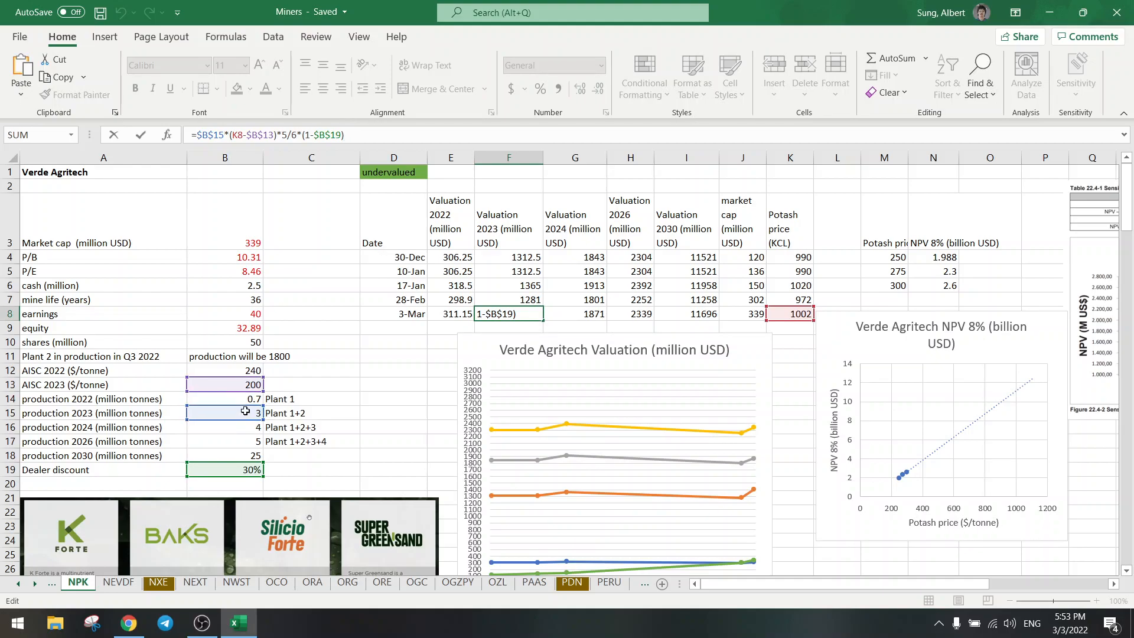
mouse_move(336, 352)
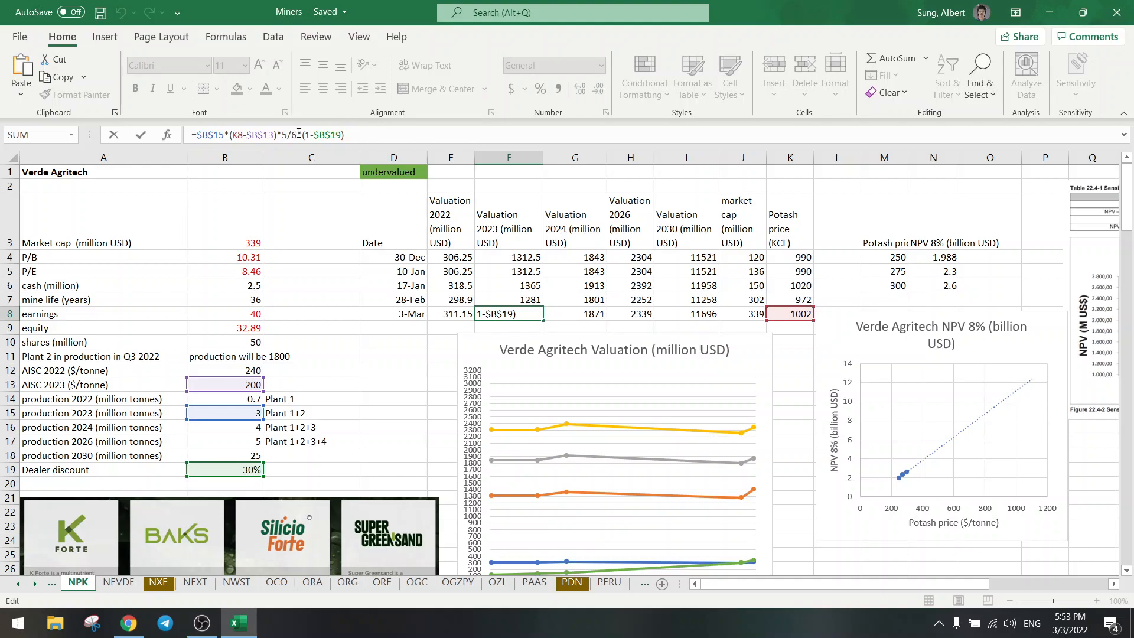
Step: Review the 3-Mar 2023 valuation formula in the formula bar, leaving 1403.5 unchanged
left_click(204, 469)
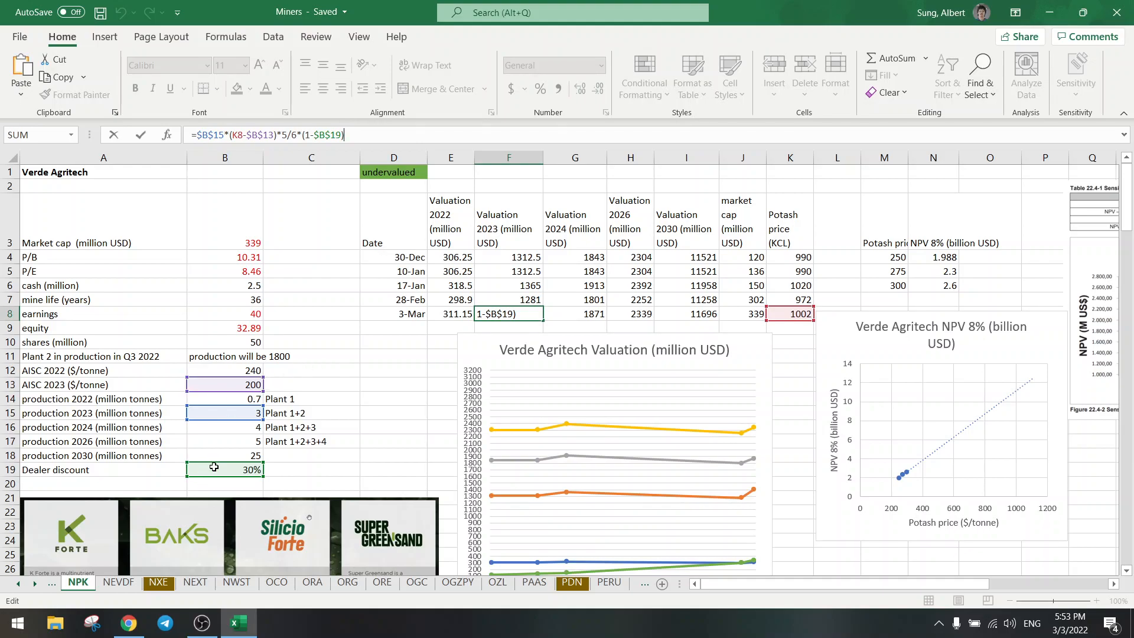
mouse_move(126, 469)
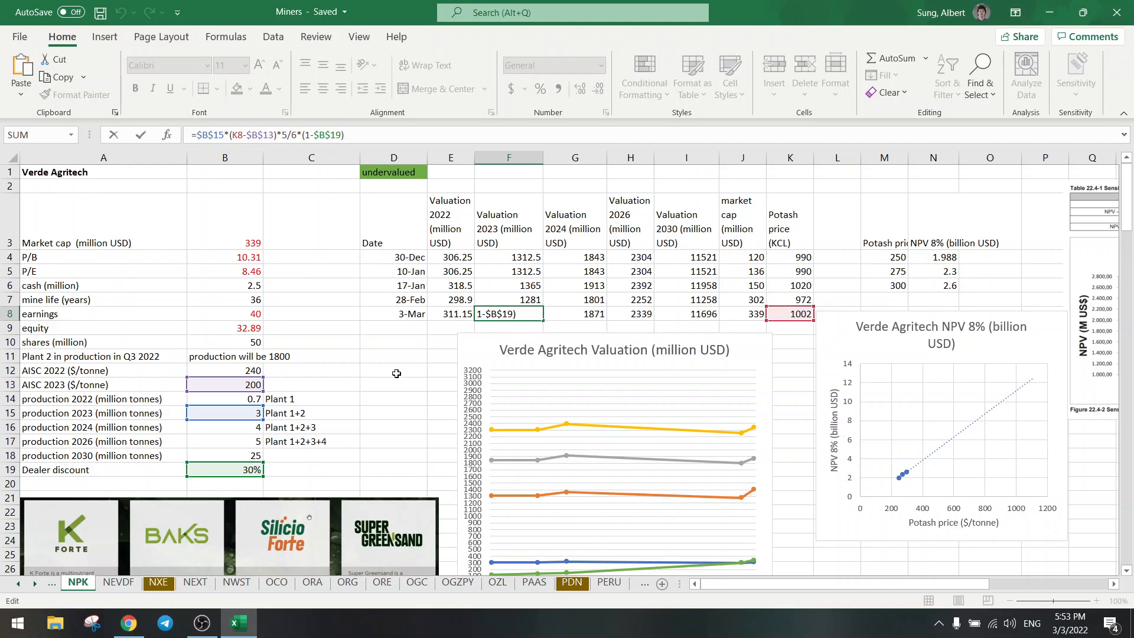
mouse_move(672, 309)
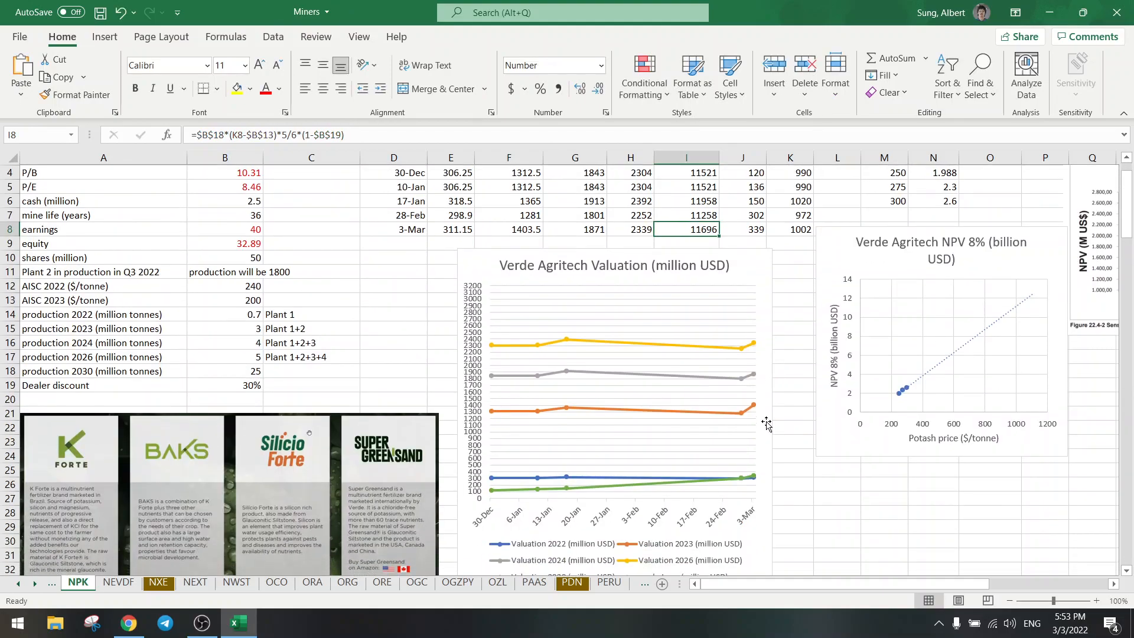
scroll("down", 3)
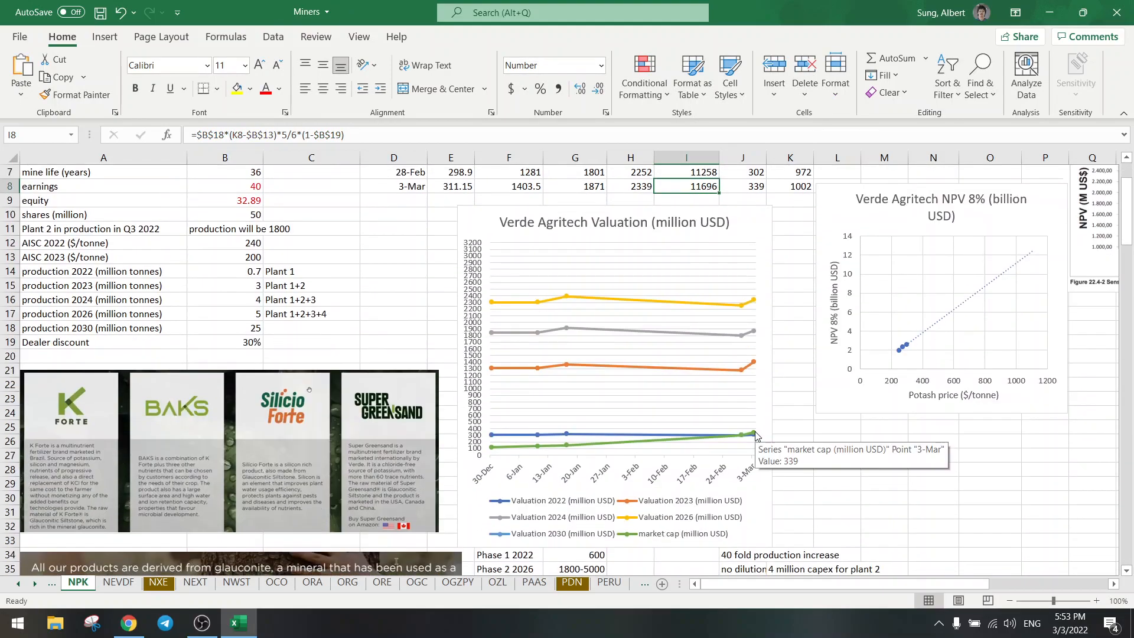
mouse_move(755, 365)
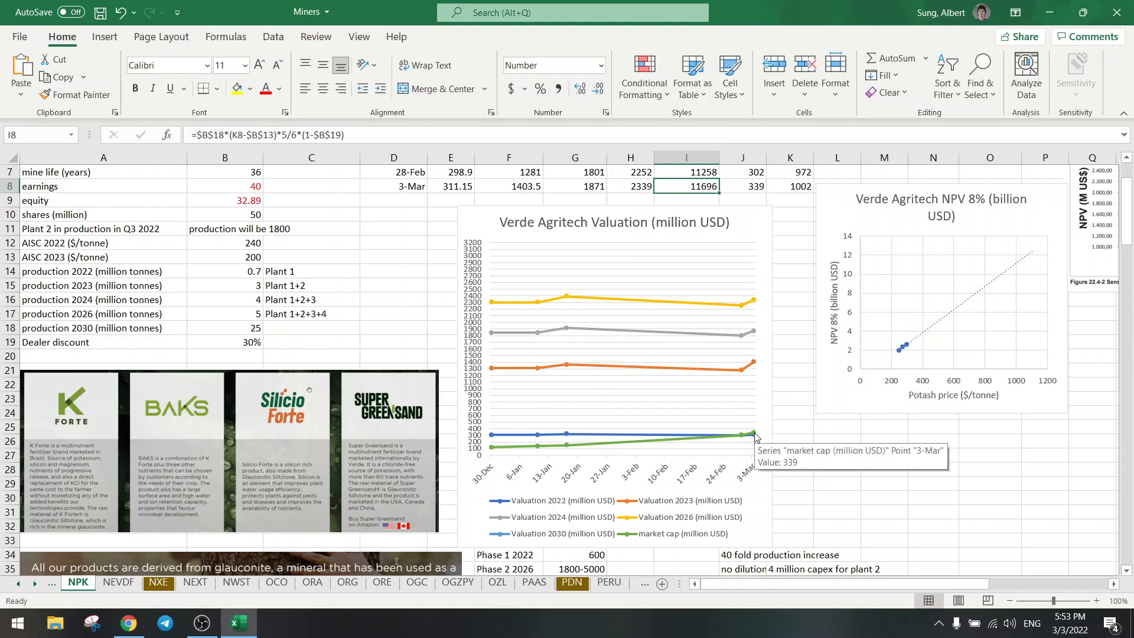
mouse_move(755, 383)
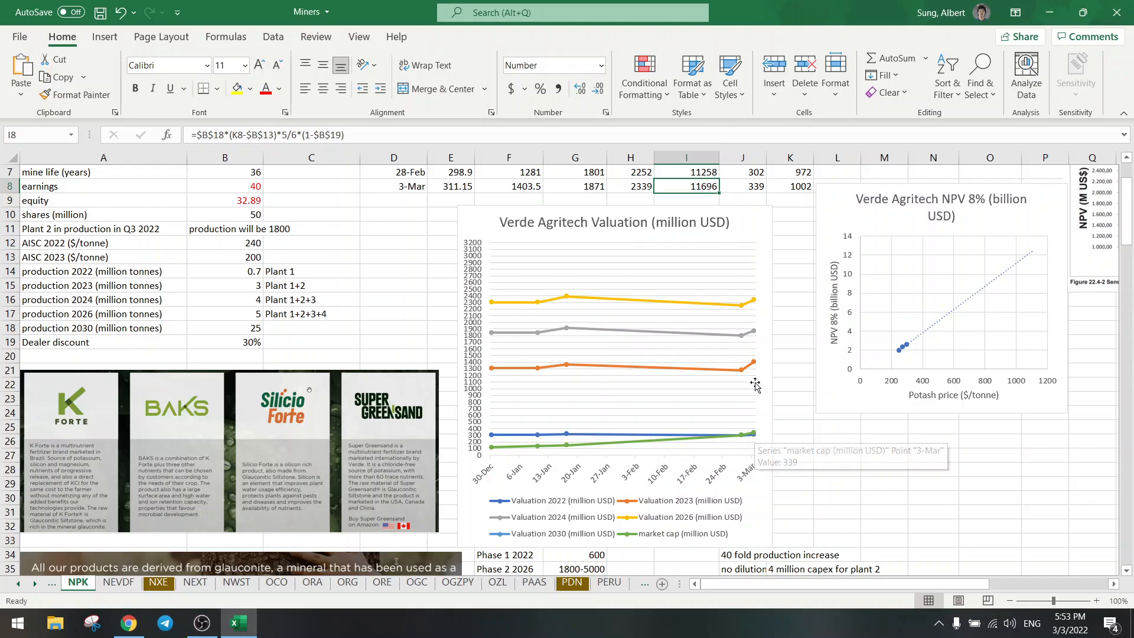
mouse_move(754, 365)
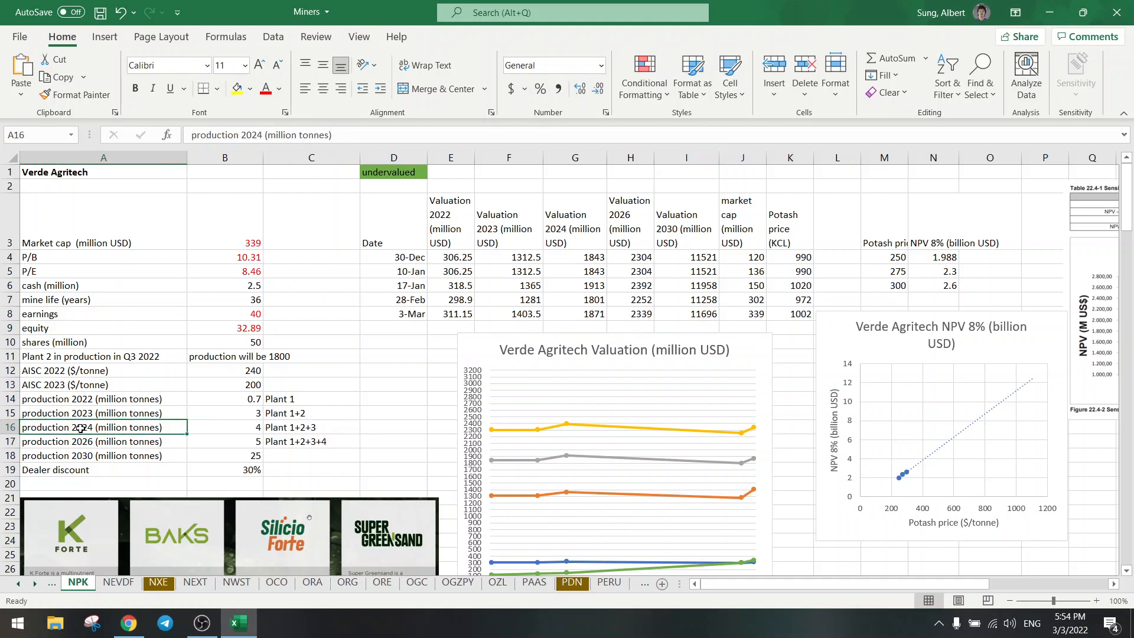
scroll("down", 3)
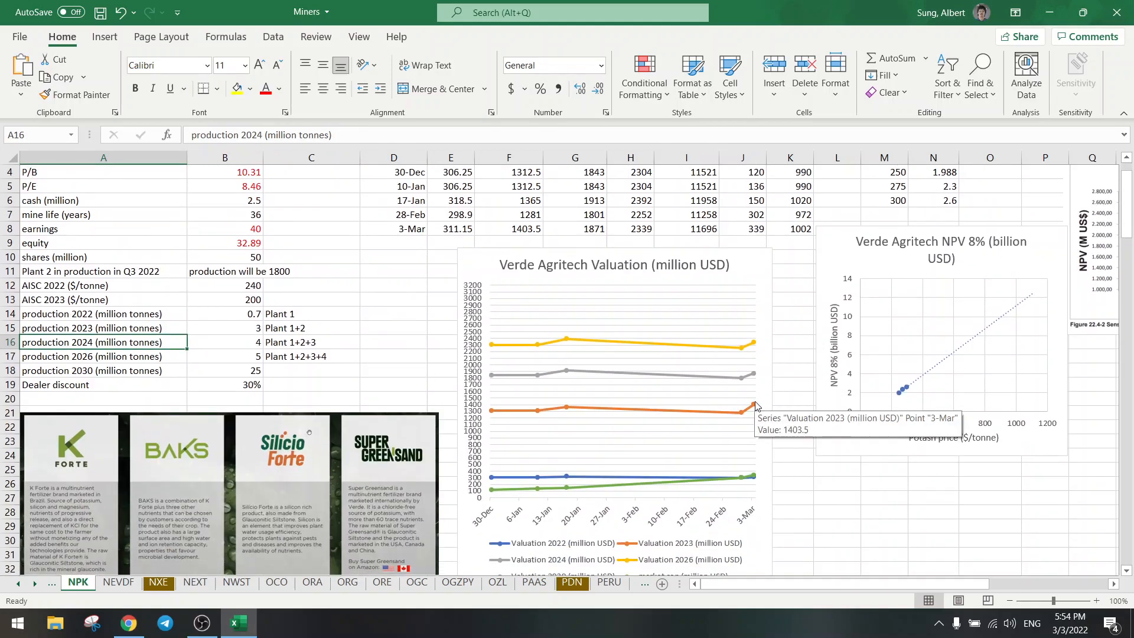
mouse_move(755, 397)
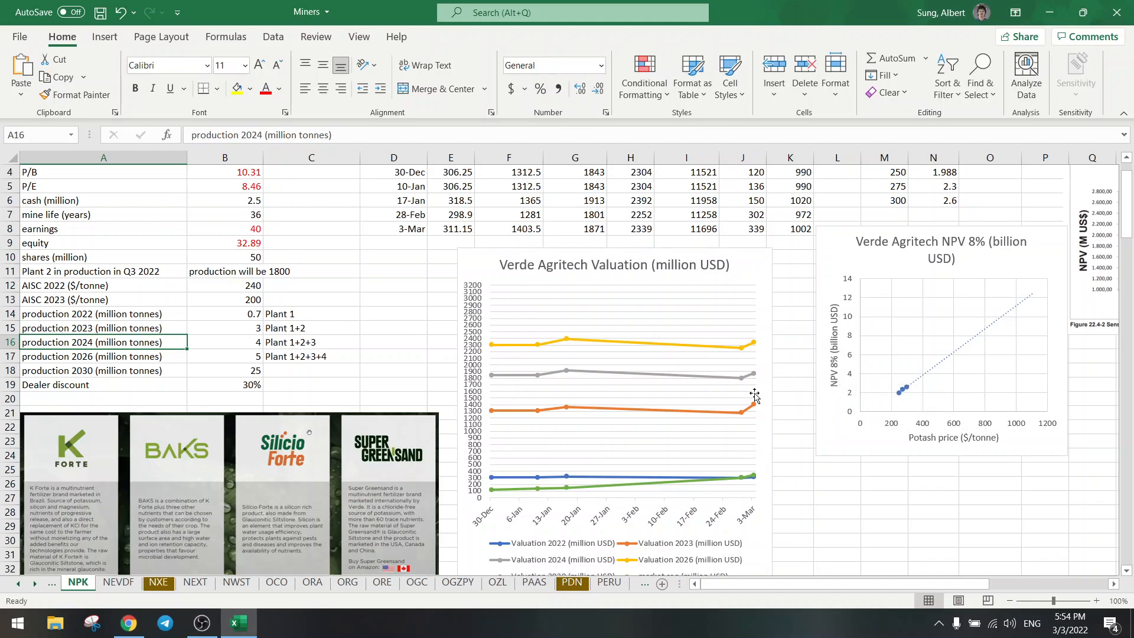
mouse_move(755, 476)
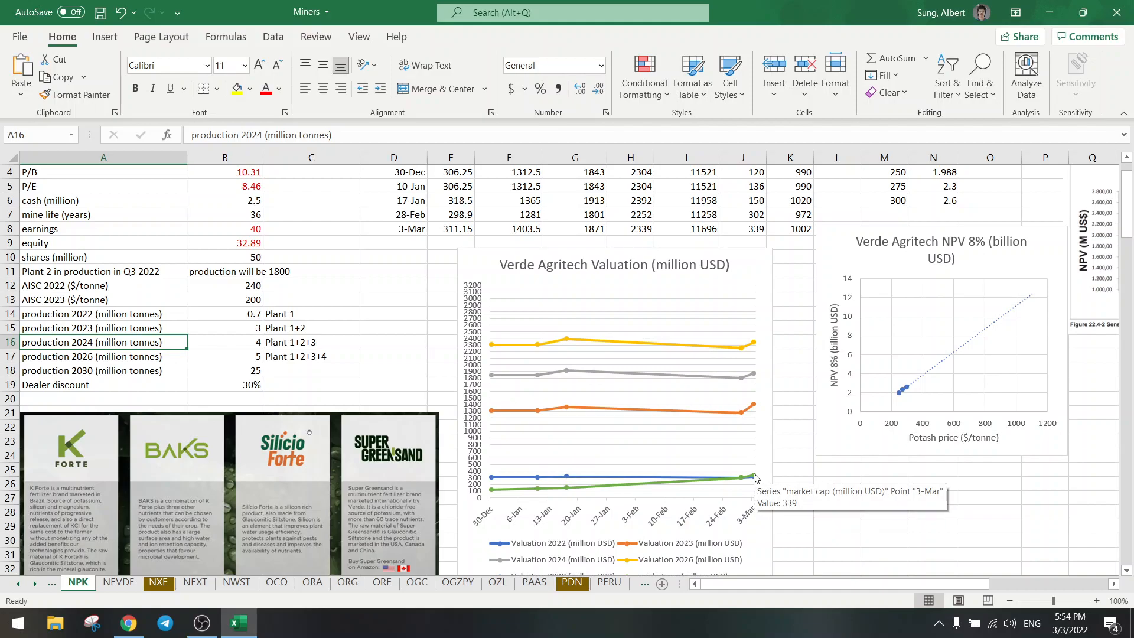
mouse_move(330, 347)
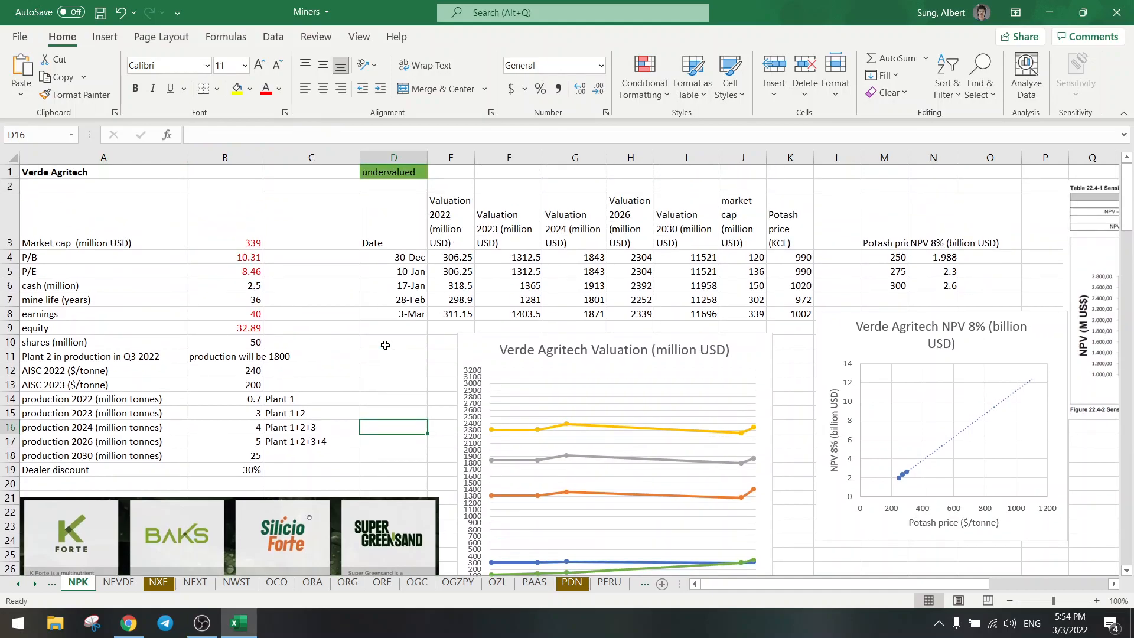
left_click(392, 343)
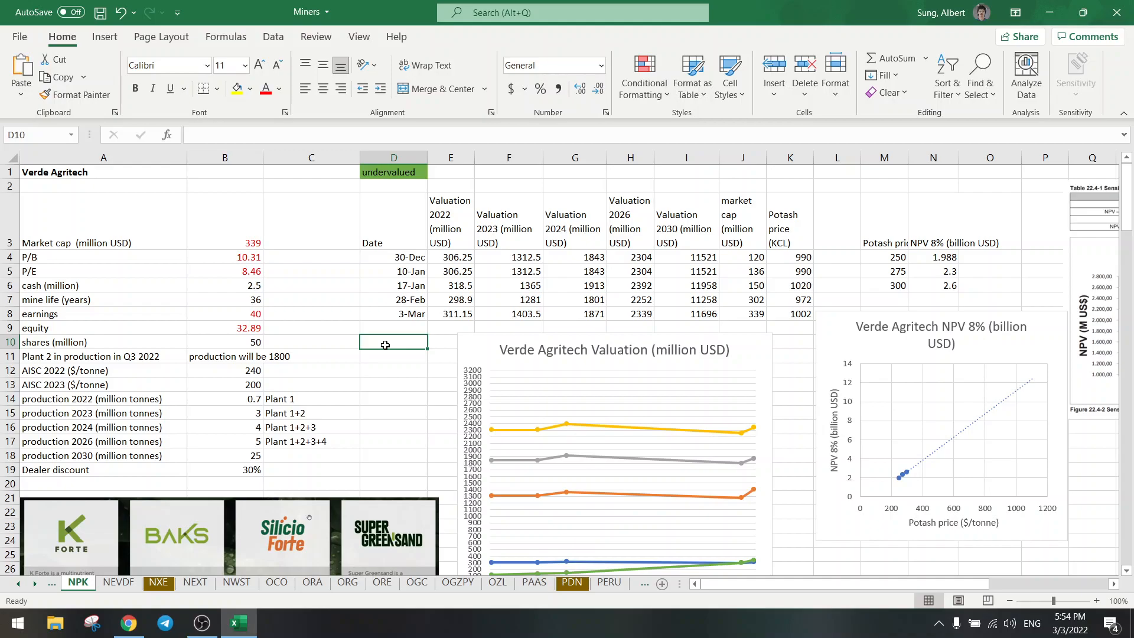
scroll("down", 3)
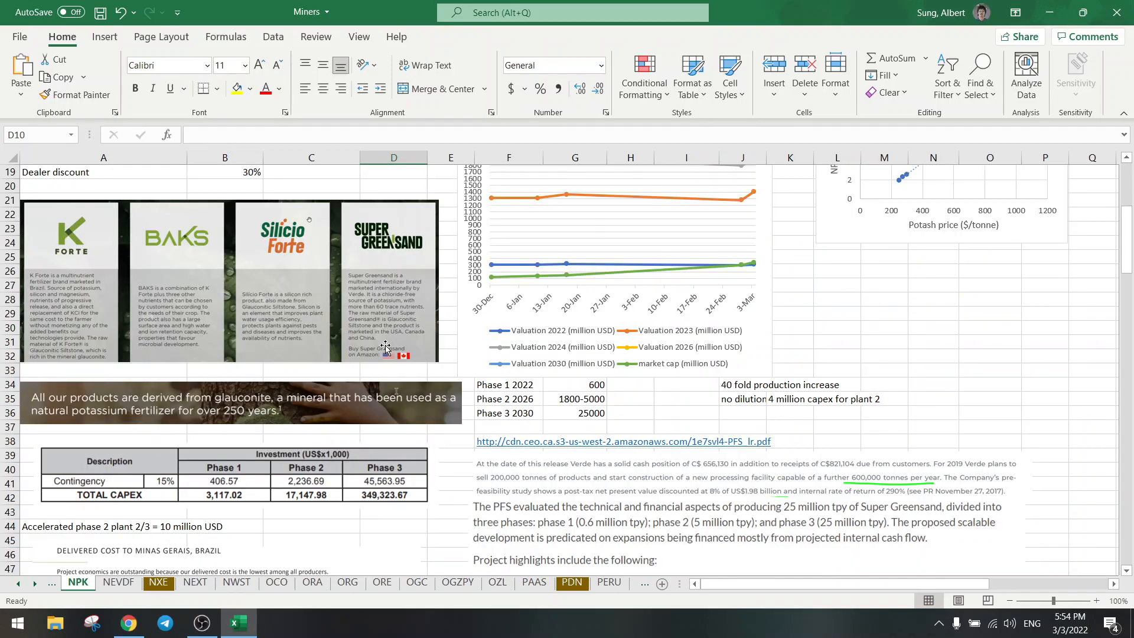
scroll("down", 3)
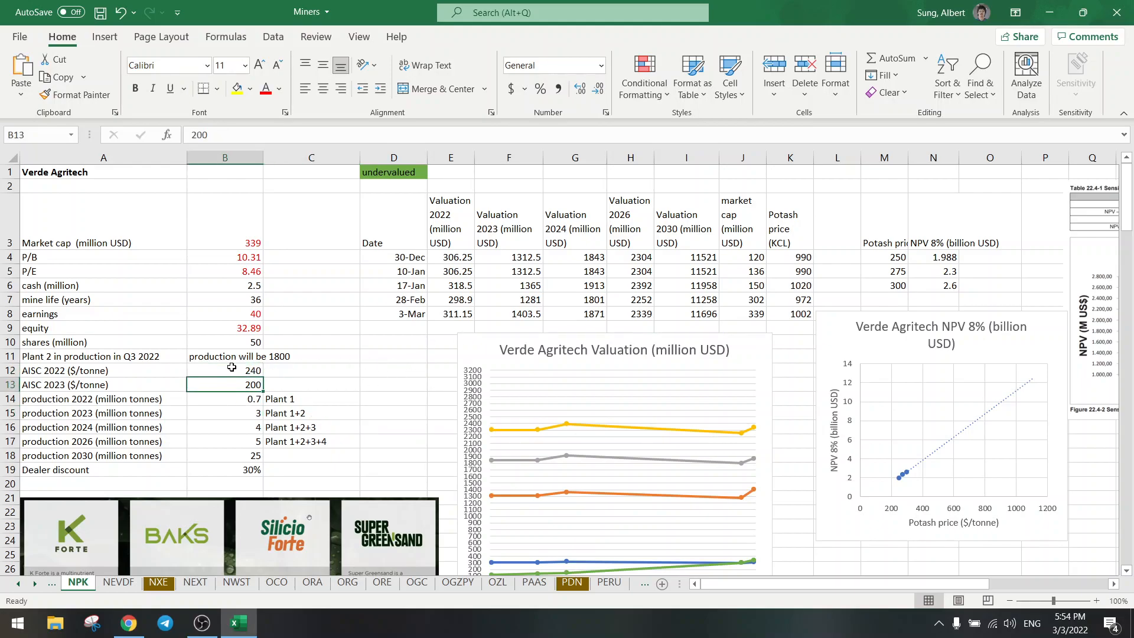
mouse_move(242, 408)
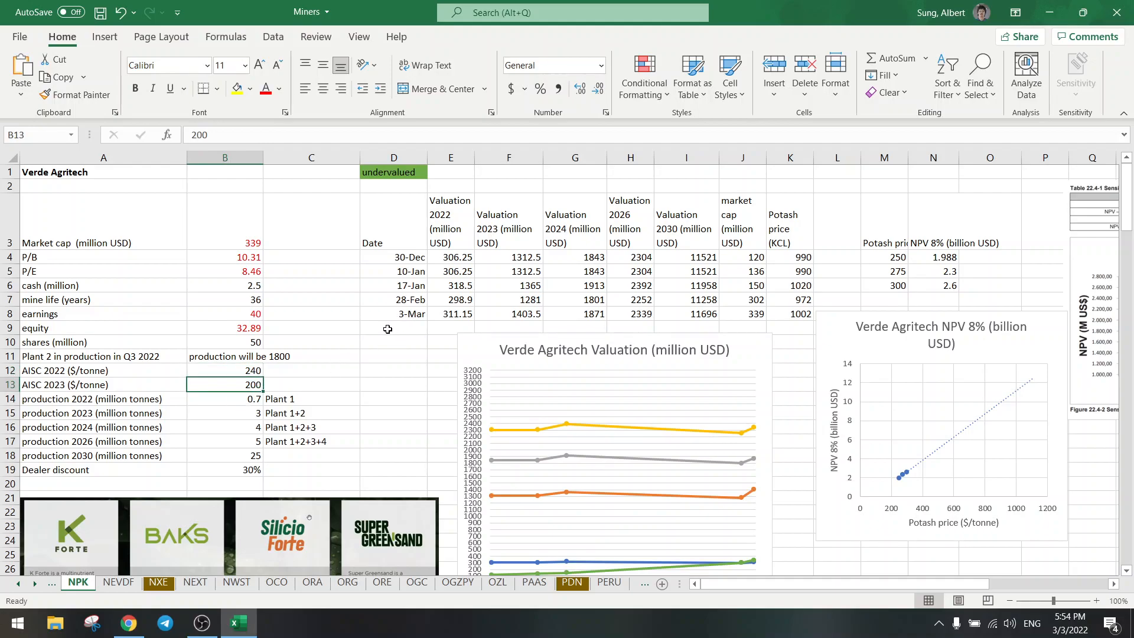
left_click(392, 328)
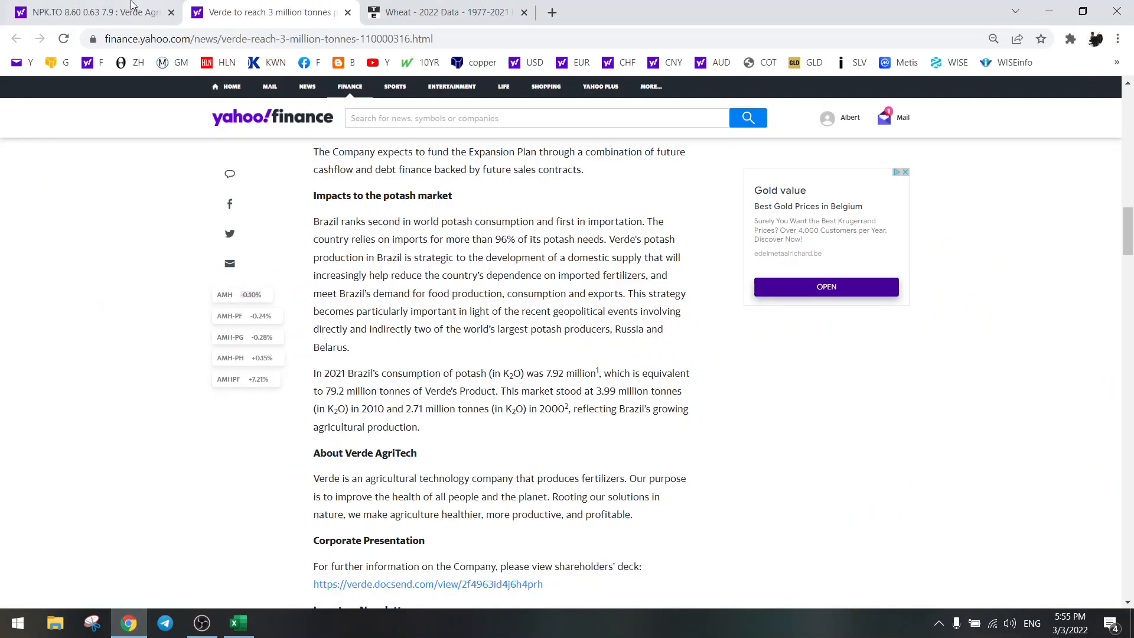
Step: Show the NPK.TO quote page's news list about Verde expanding potash output in Brazil
left_click(86, 12)
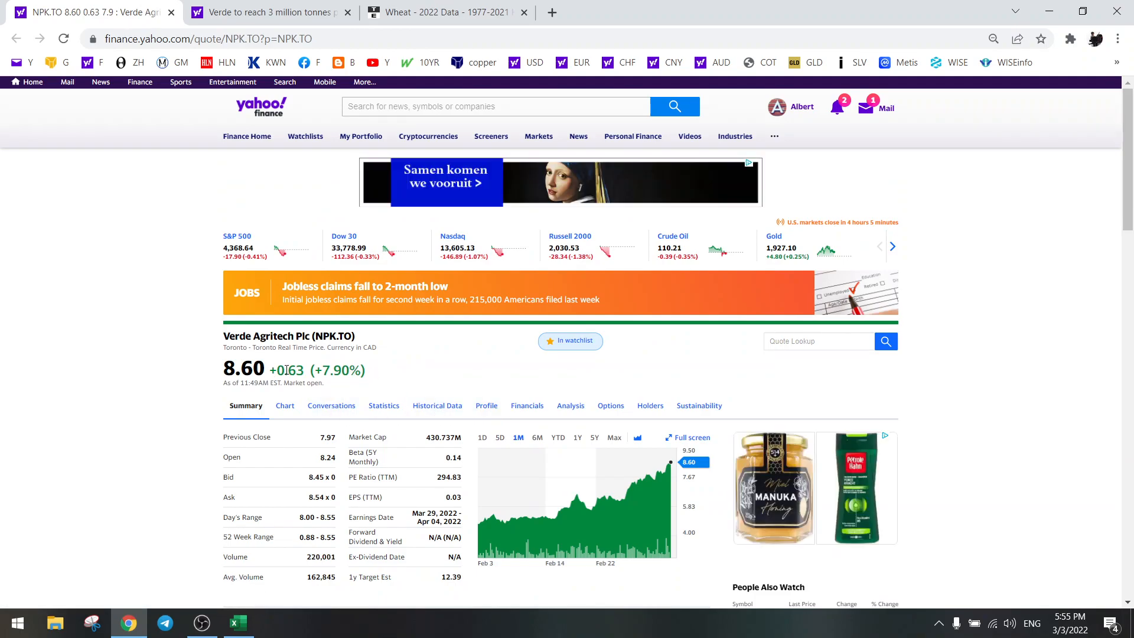
scroll("down", 3)
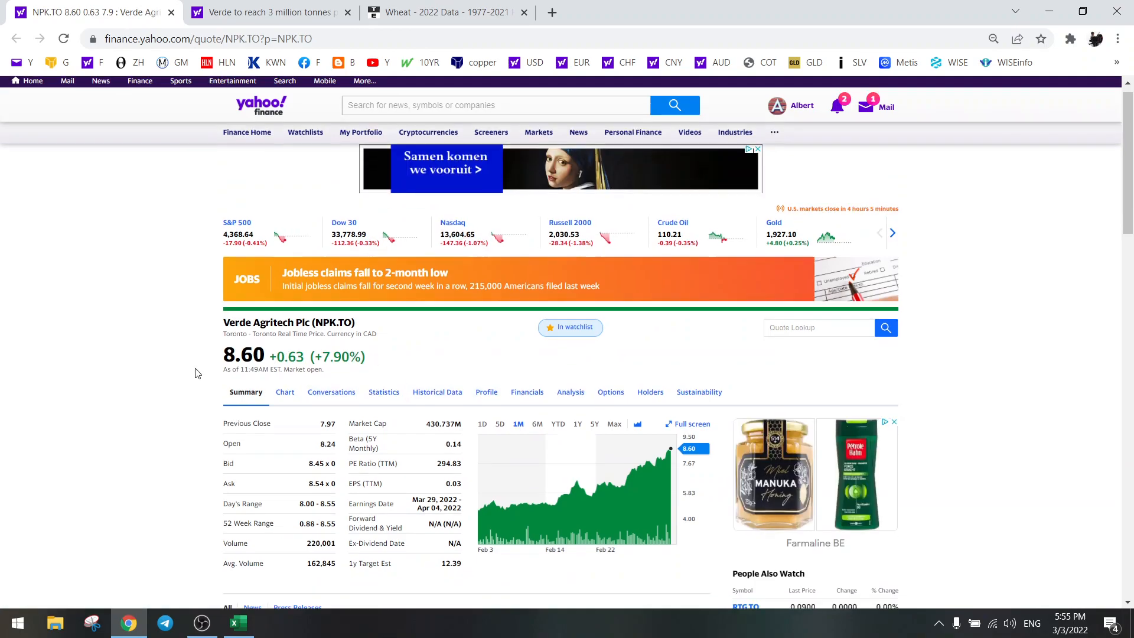
scroll("down", 3)
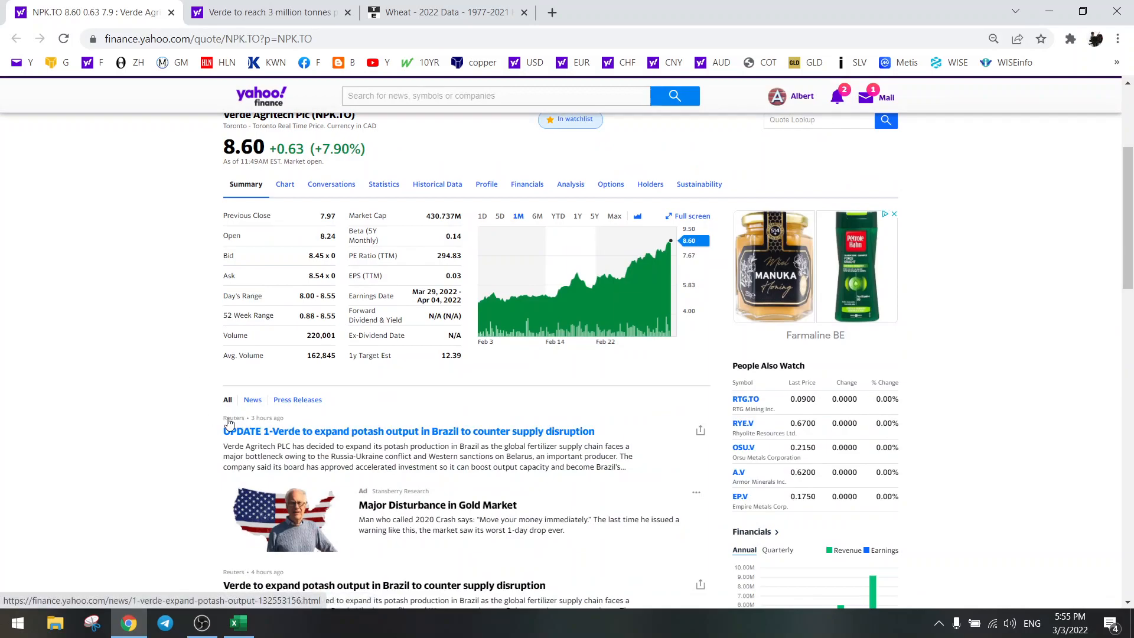